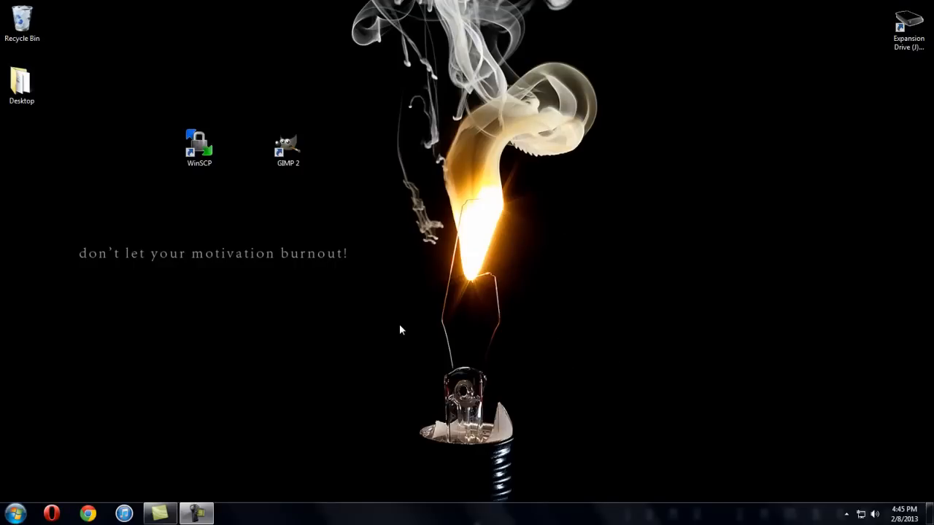
mouse_move(320, 186)
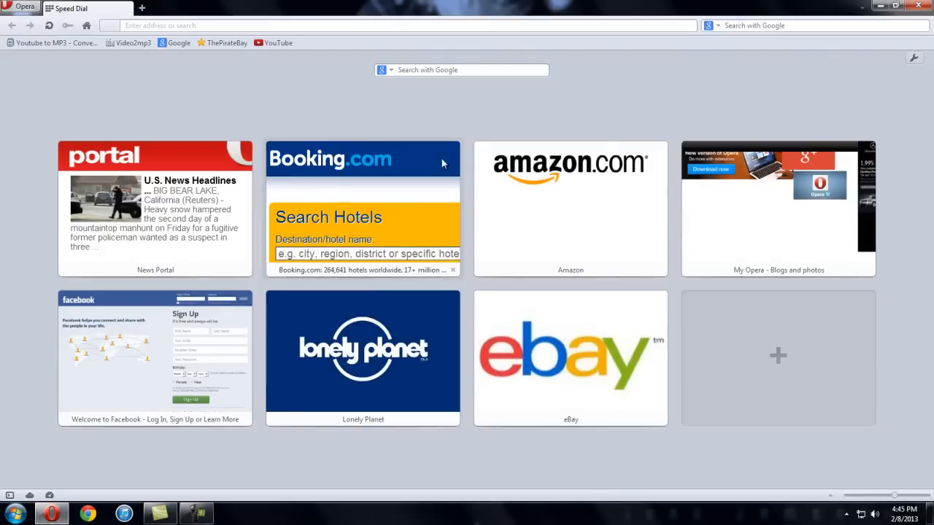
mouse_move(180, 43)
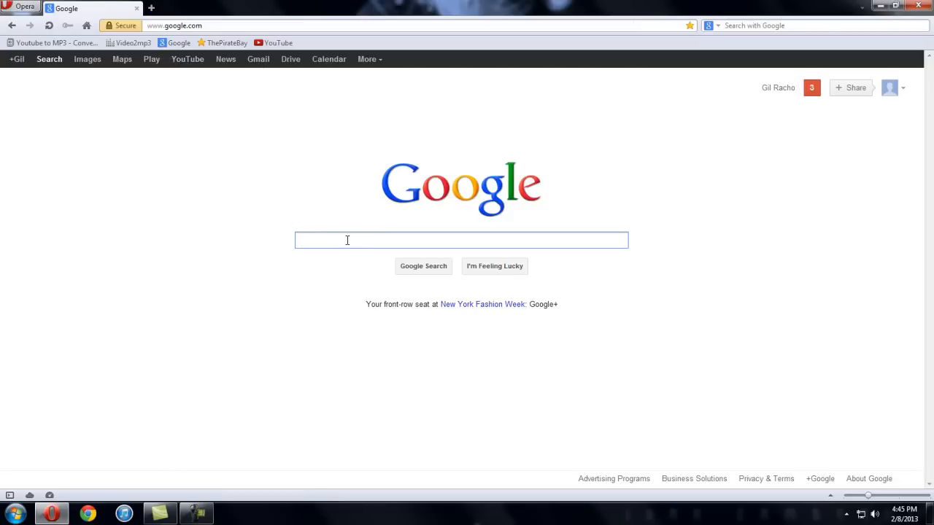
Search Google in Opera for 'apple logo'.
type("apple logo")
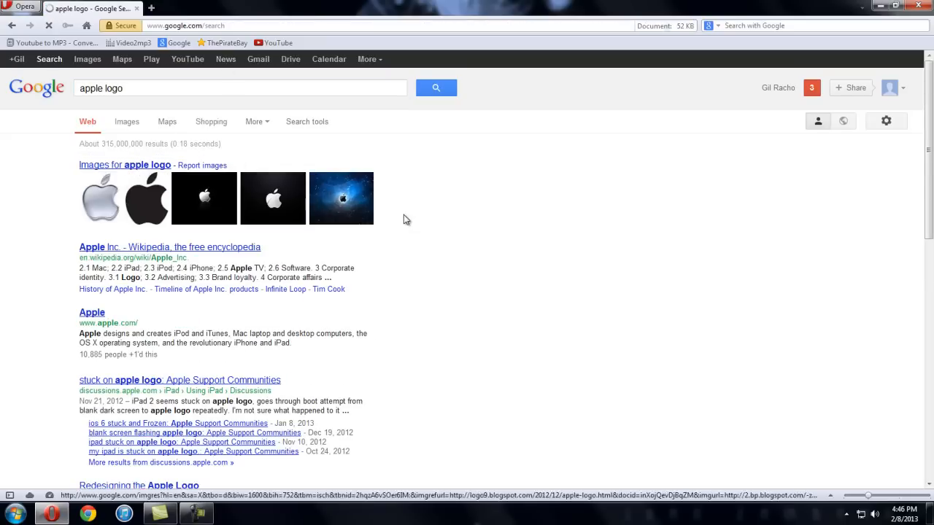
Switch to Google Images and preview the blue glowing stuffpoint.com Apple logo.
left_click(127, 122)
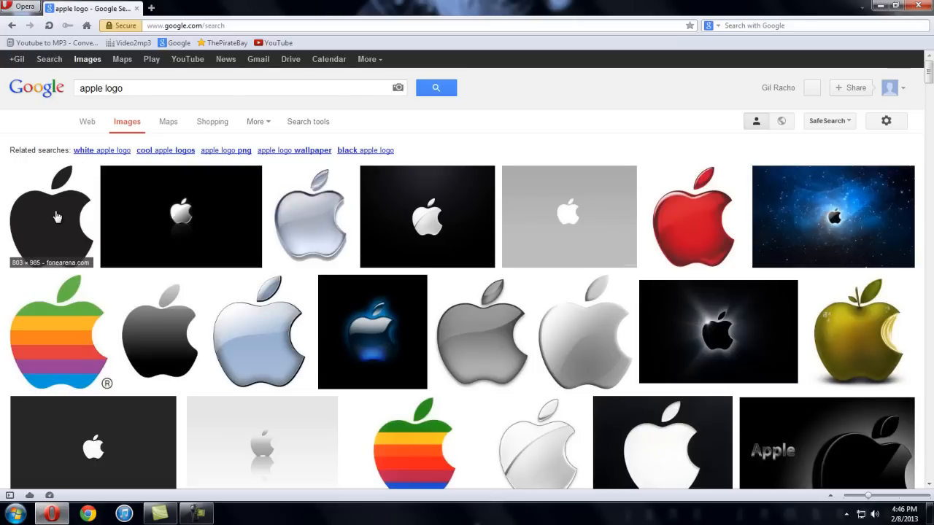
mouse_move(69, 229)
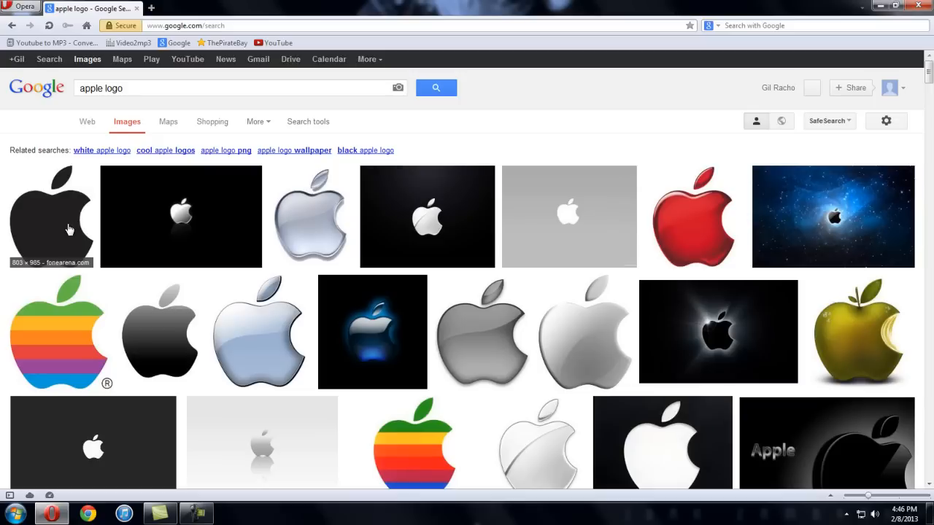
mouse_move(170, 222)
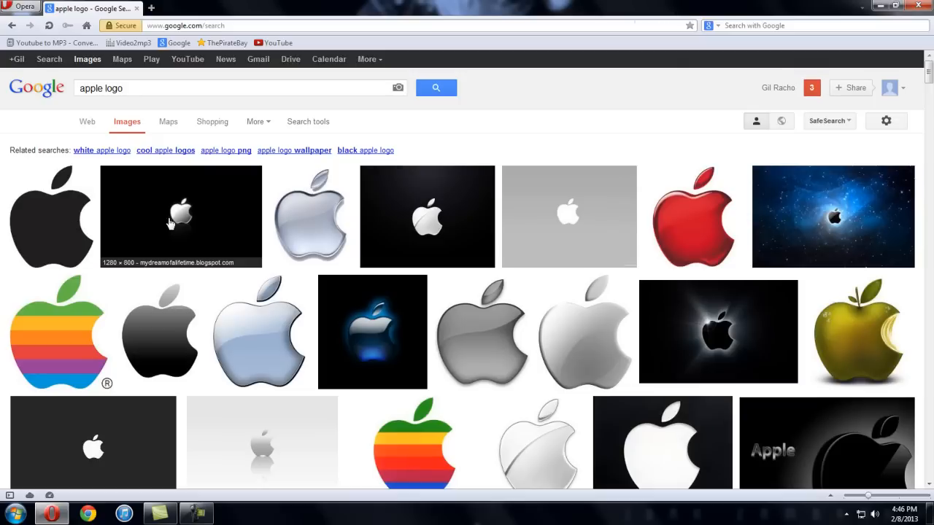
mouse_move(235, 331)
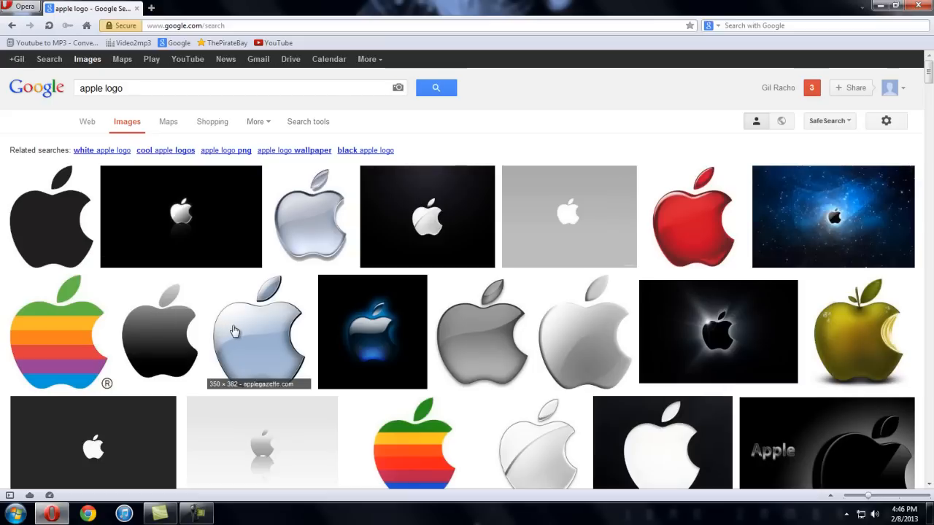
mouse_move(254, 330)
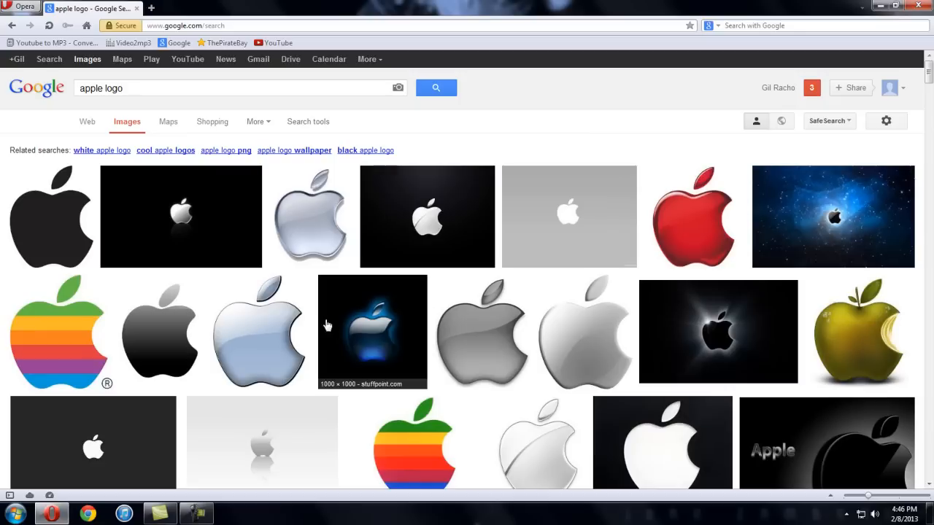
mouse_move(324, 278)
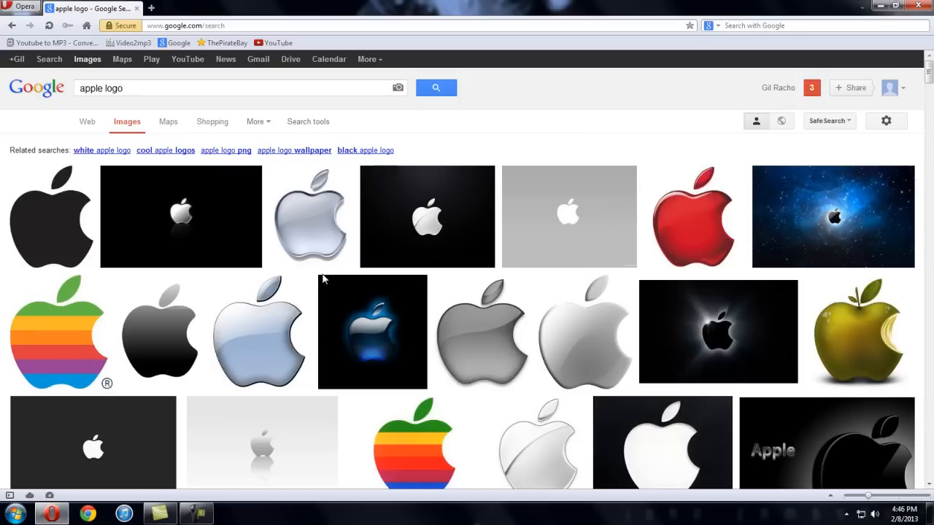
scroll("down", 3)
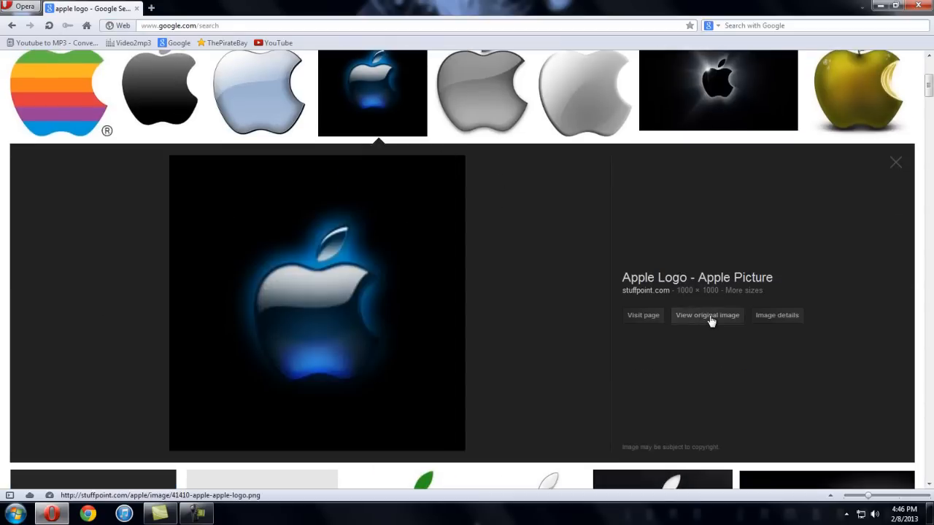
Open the full-size glowing blue logo original and save it to the desktop.
left_click(706, 315)
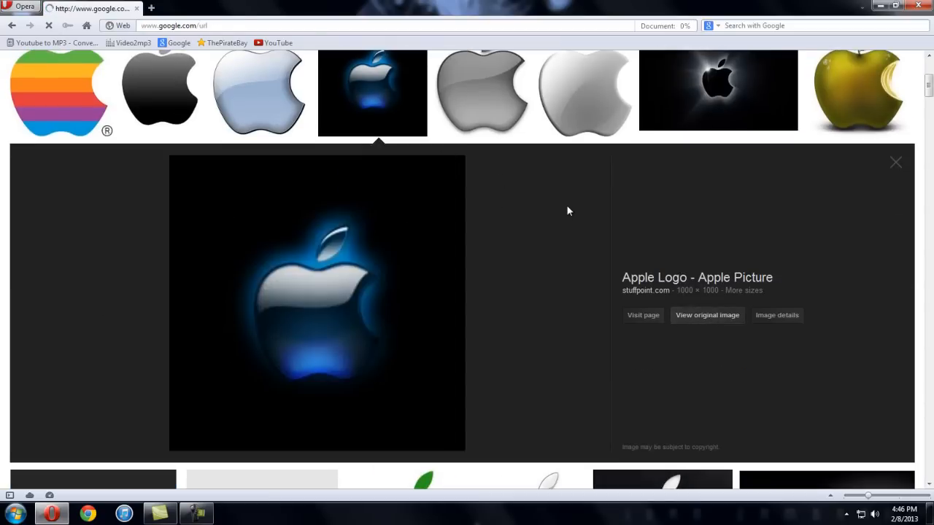
left_click(706, 315)
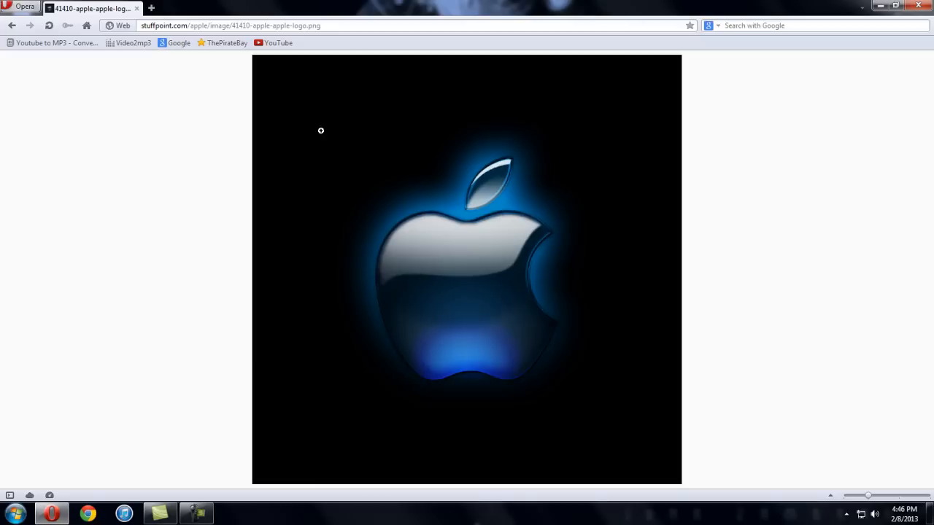
right_click(452, 223)
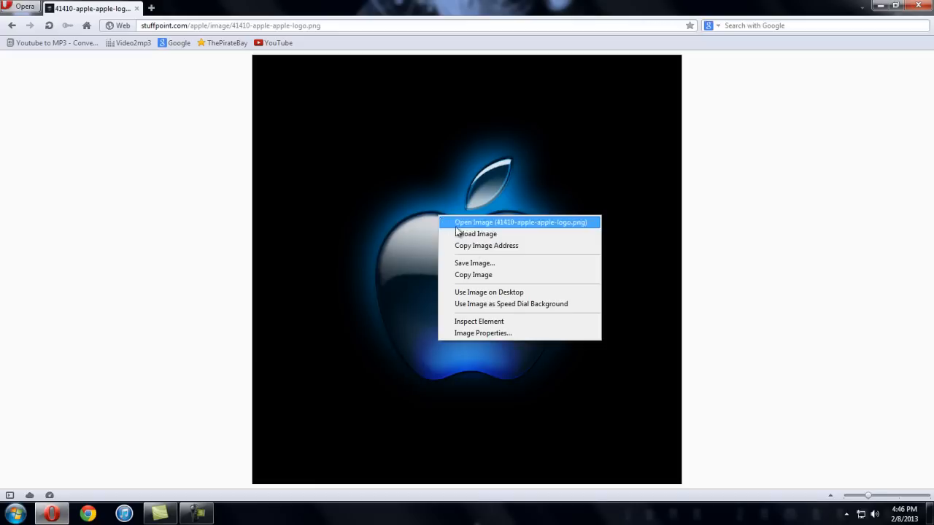
left_click(474, 266)
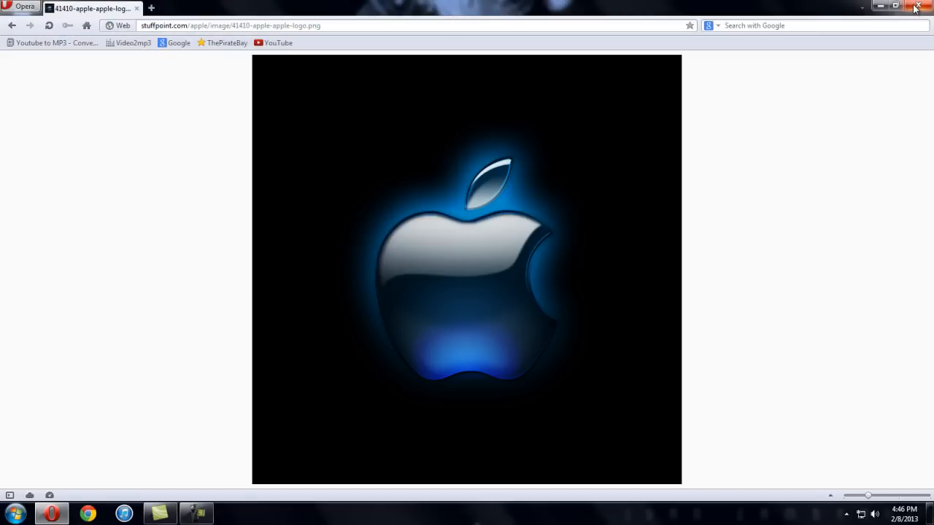
Close Opera, launch GIMP 2 from the desktop and maximize its window.
left_click(917, 7)
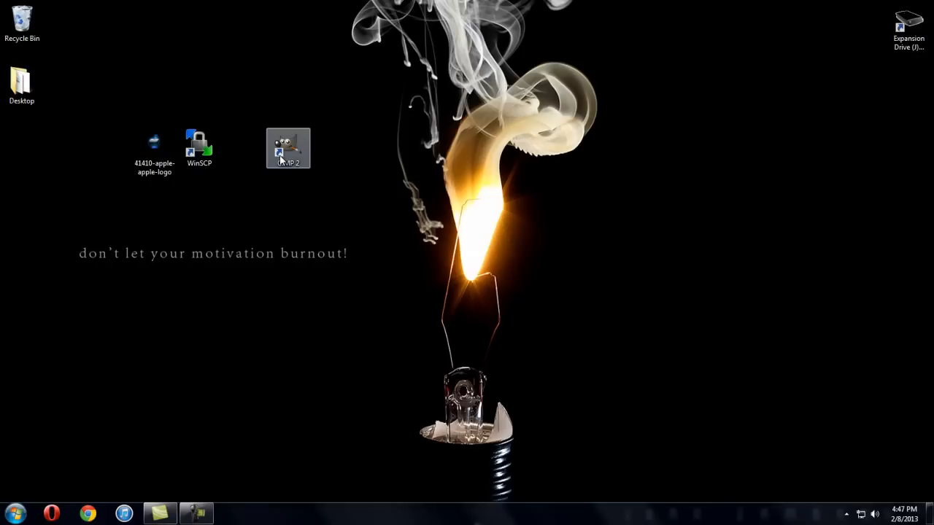
mouse_move(288, 149)
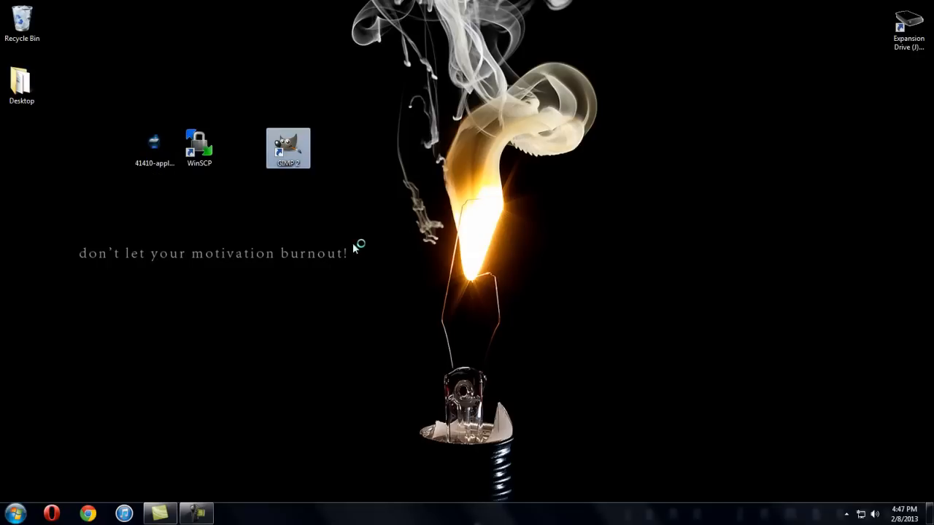
double_click(288, 147)
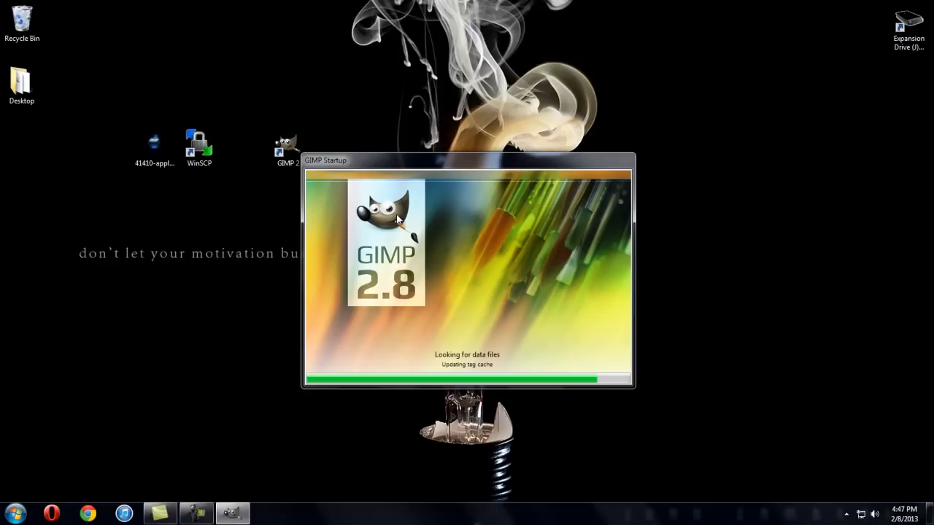
mouse_move(386, 274)
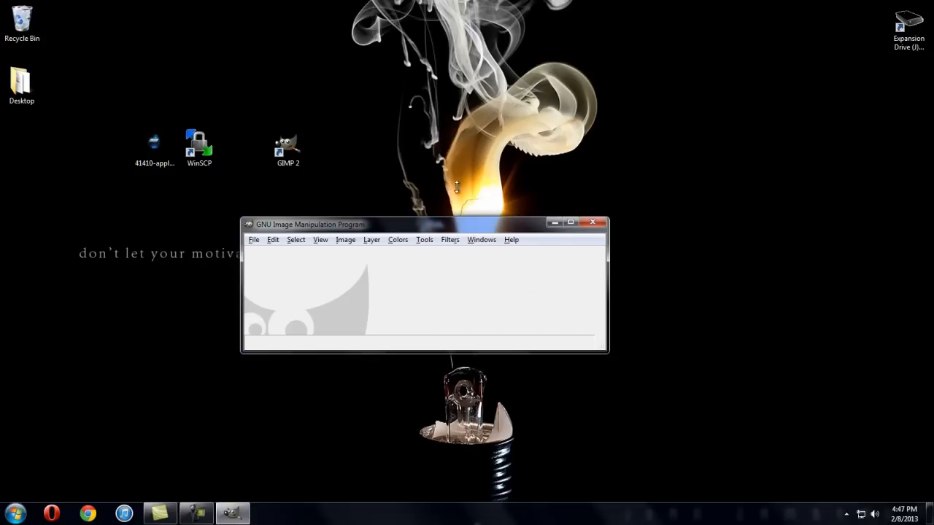
left_click(570, 222)
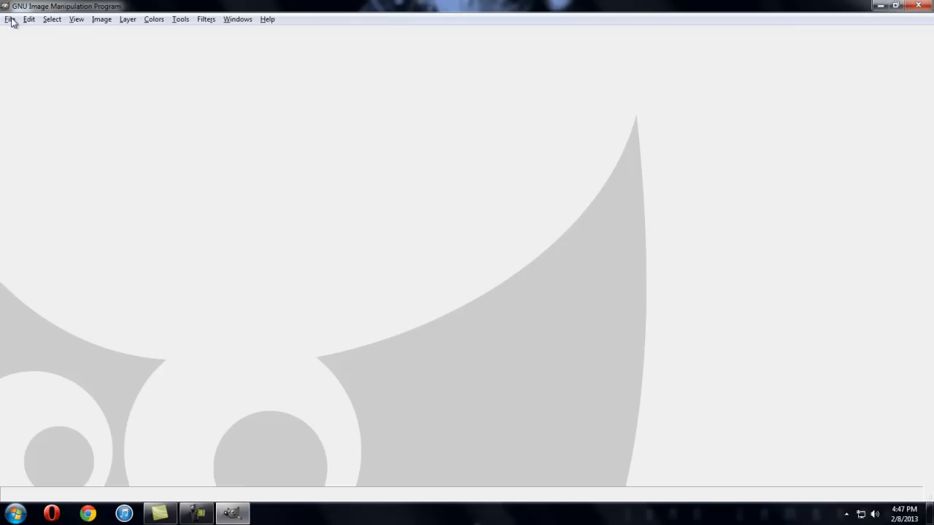
Open 41410-apple-apple-logo.png from the Desktop folder in GIMP.
left_click(9, 19)
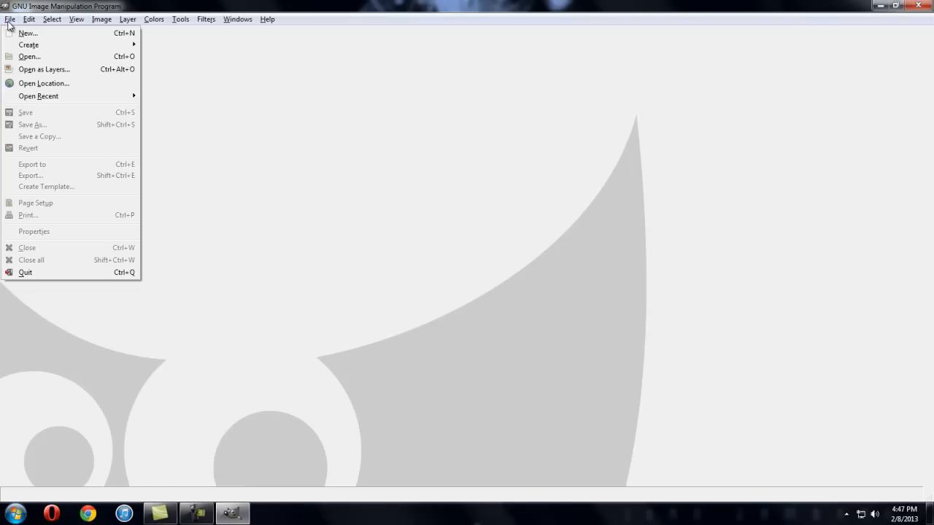
left_click(29, 56)
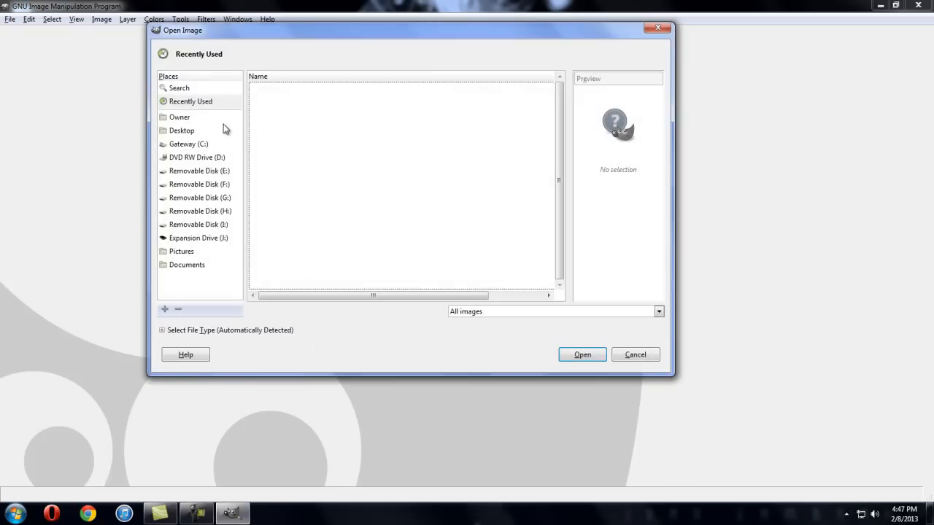
left_click(181, 130)
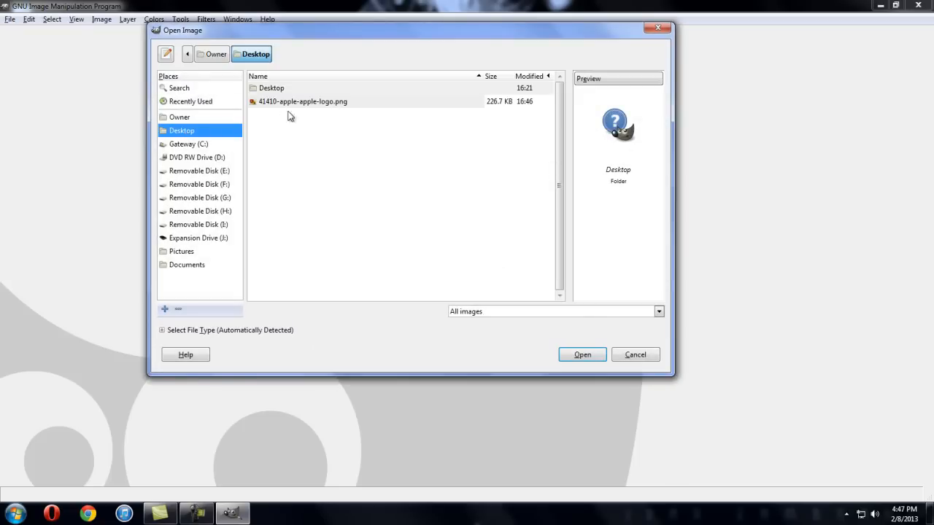
left_click(302, 102)
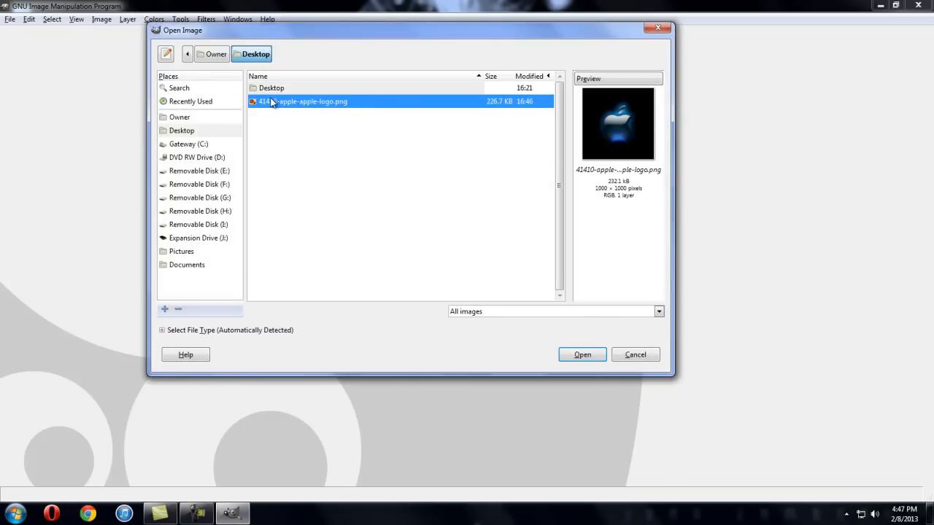
mouse_move(509, 35)
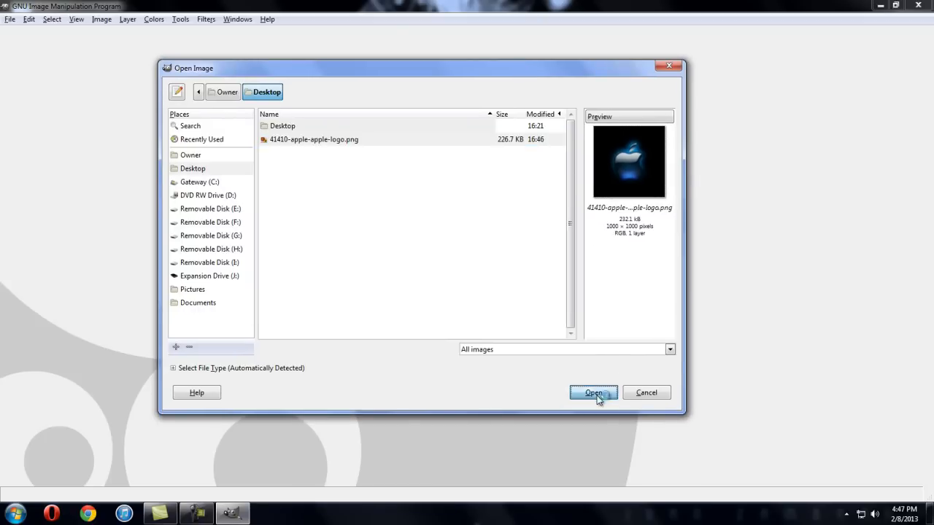
left_click(593, 392)
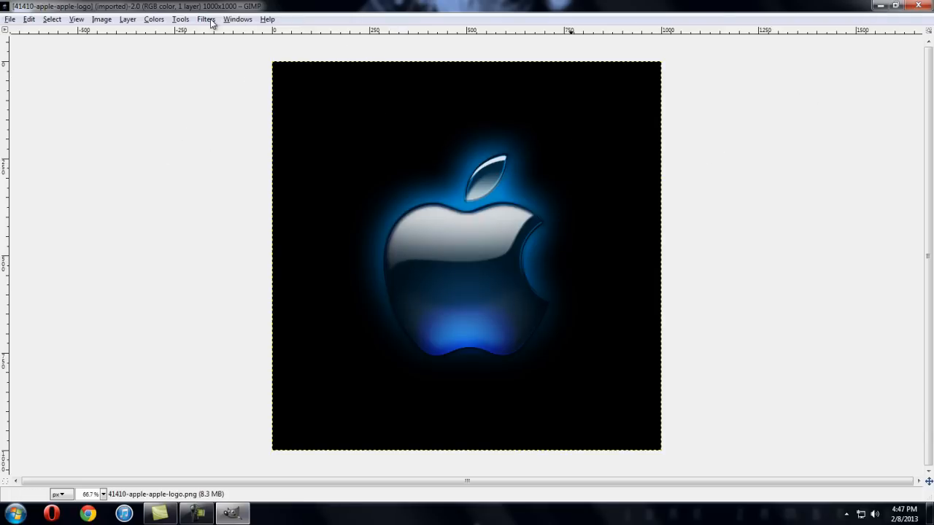
Bring up the canvas context menu with its Image submenu expanded.
left_click(237, 19)
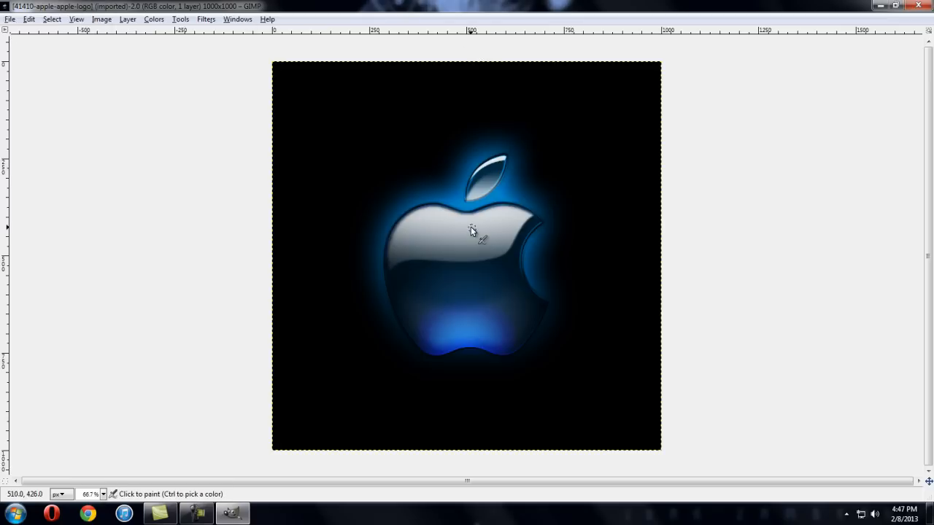
right_click(472, 229)
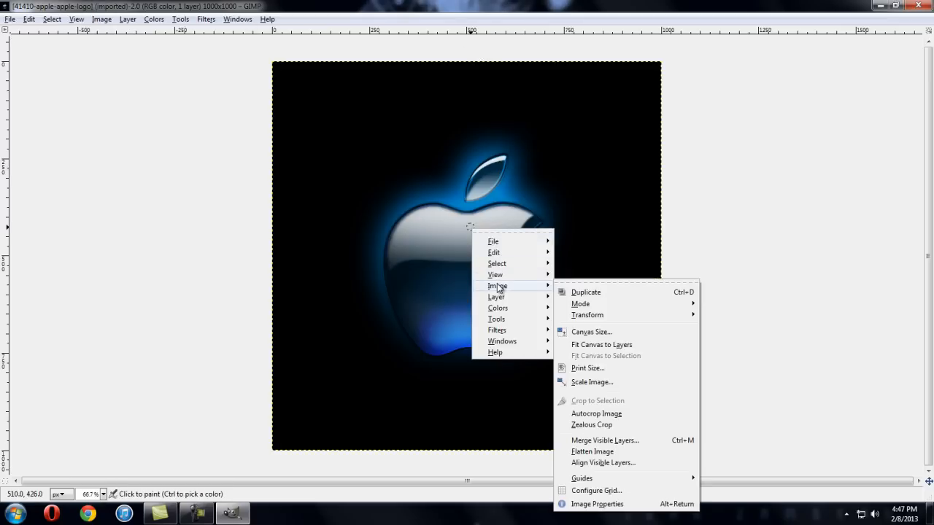
mouse_move(585, 292)
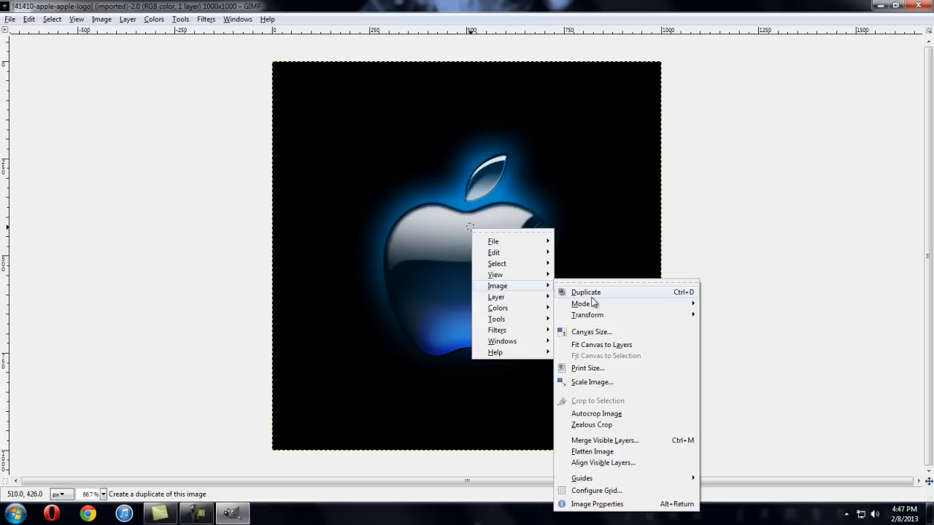
mouse_move(591, 383)
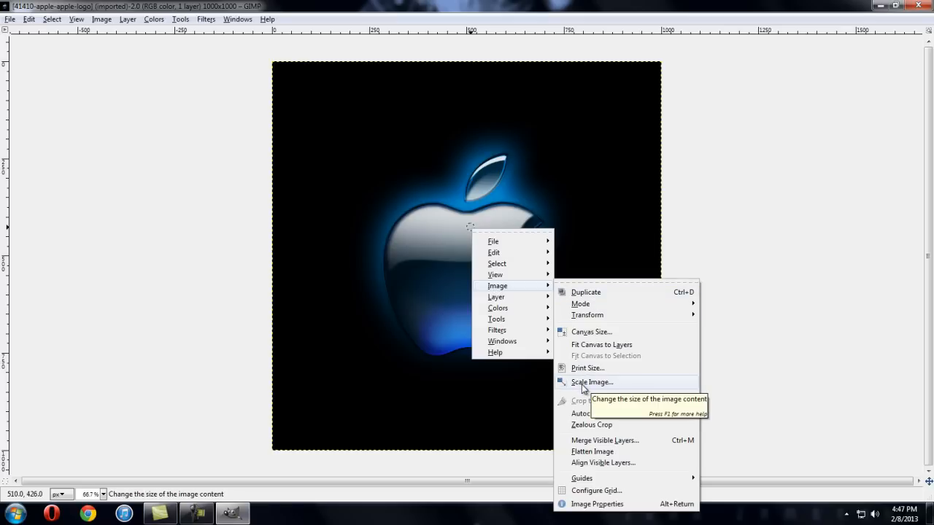
Scale the logo image to 320 × 480 pixels with the chain unlinked.
left_click(591, 382)
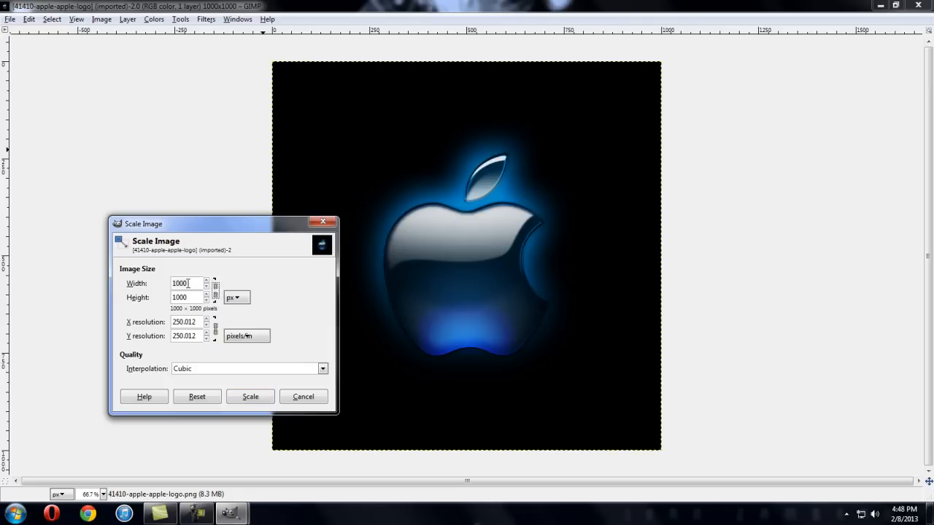
triple_click(186, 283)
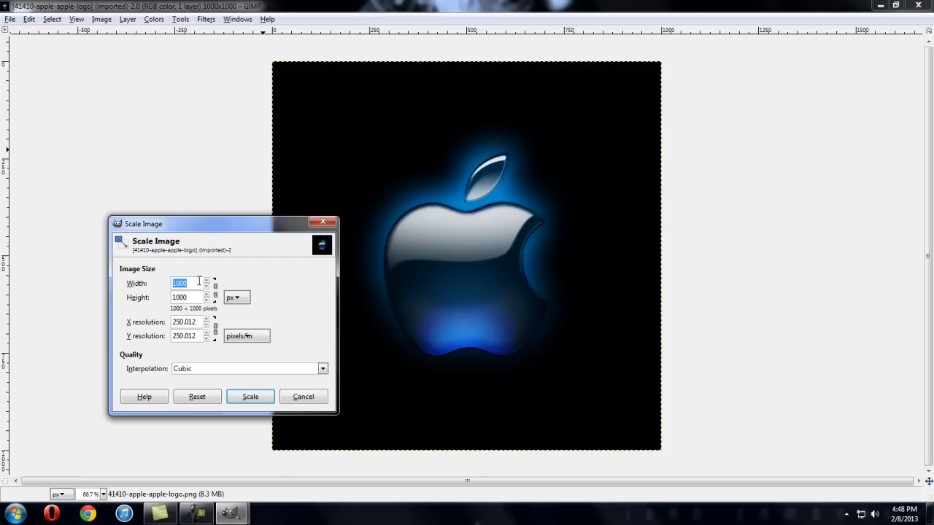
type("320")
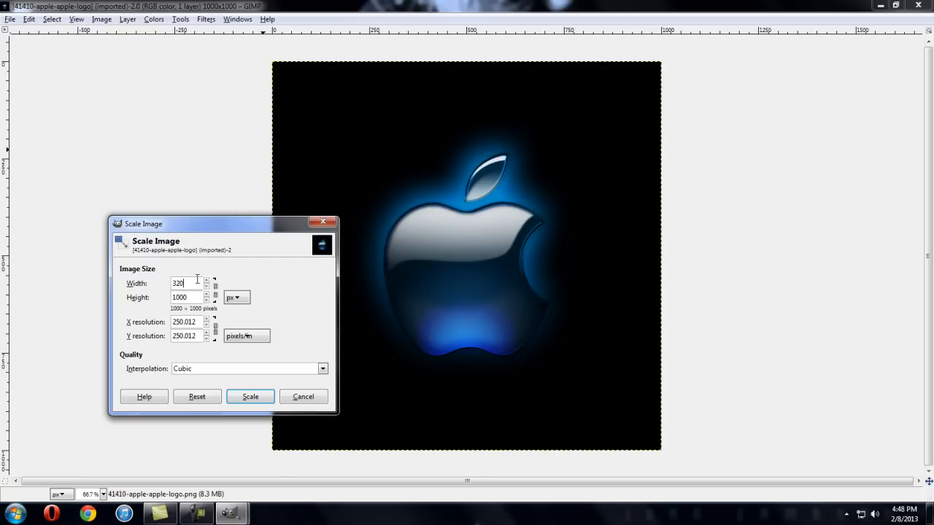
left_click(186, 297)
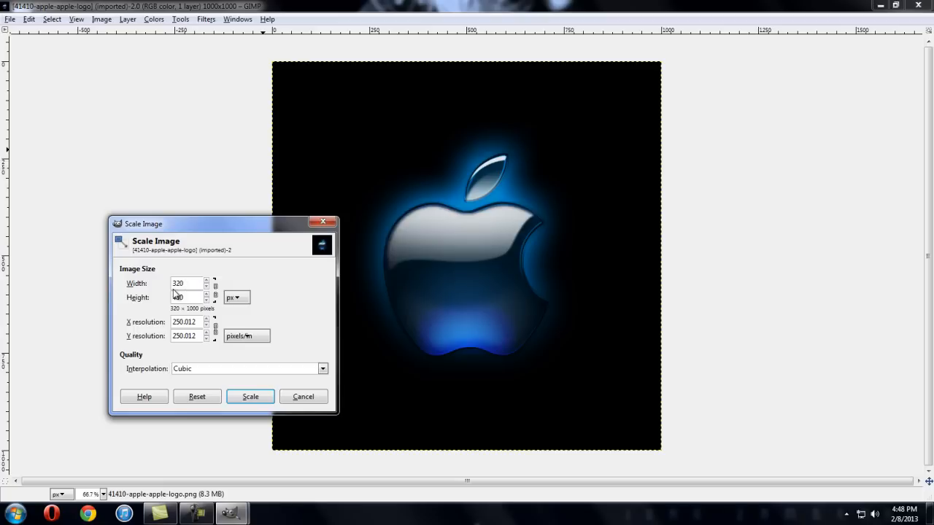
left_click(249, 396)
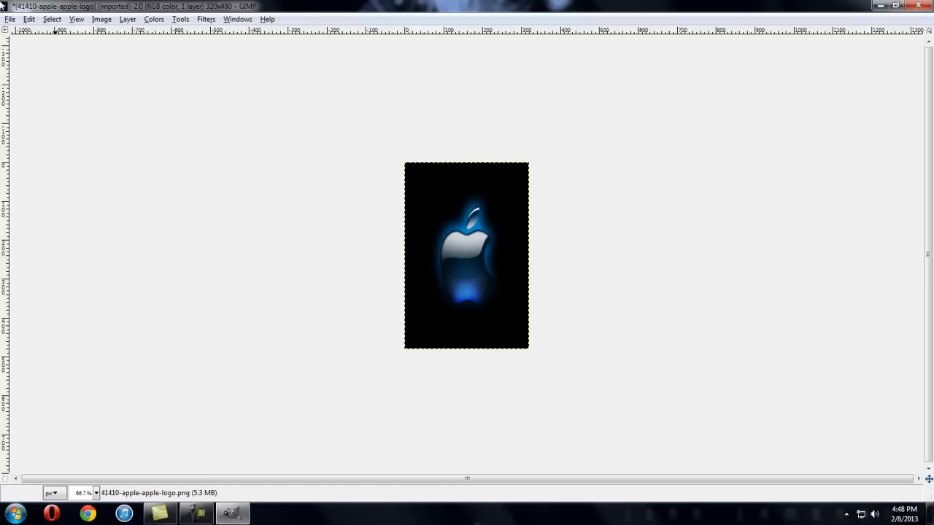
left_click(29, 19)
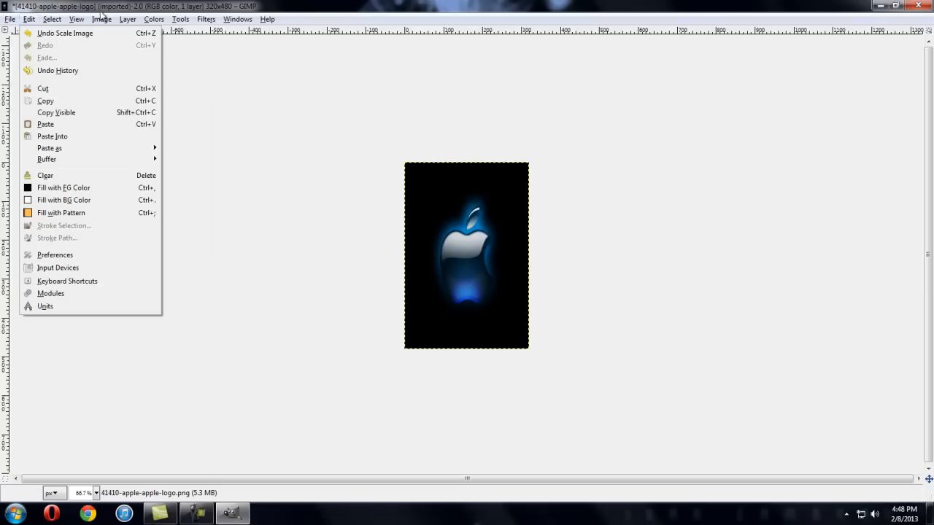
Start exporting the resized logo to the Desktop as SMSBackground.png.
left_click(102, 19)
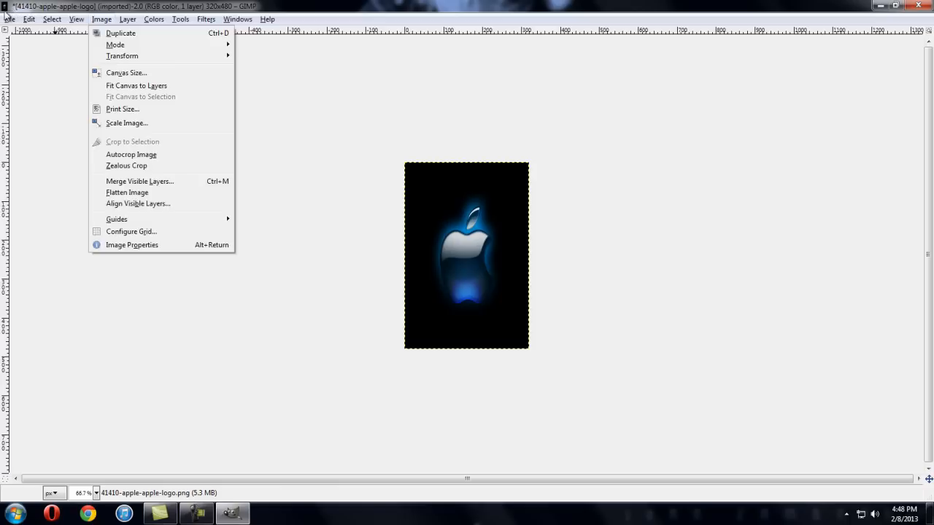
left_click(10, 18)
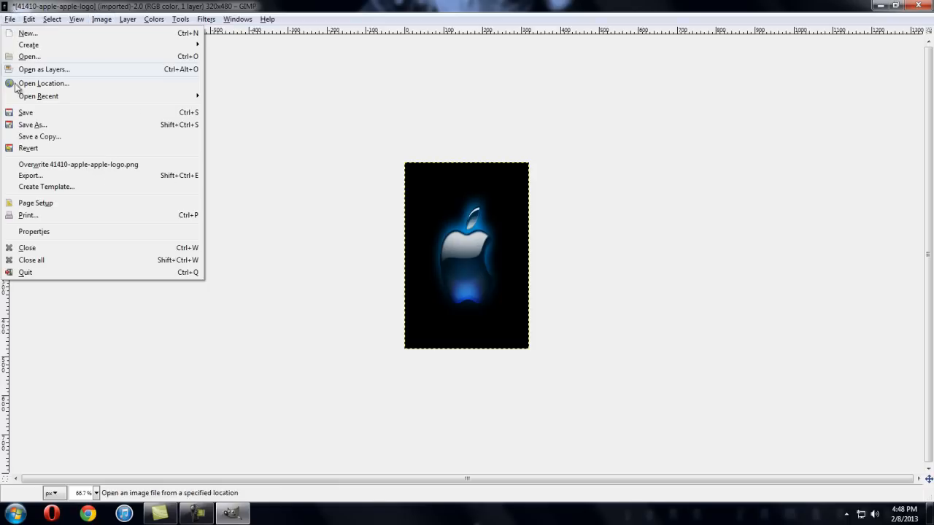
mouse_move(31, 175)
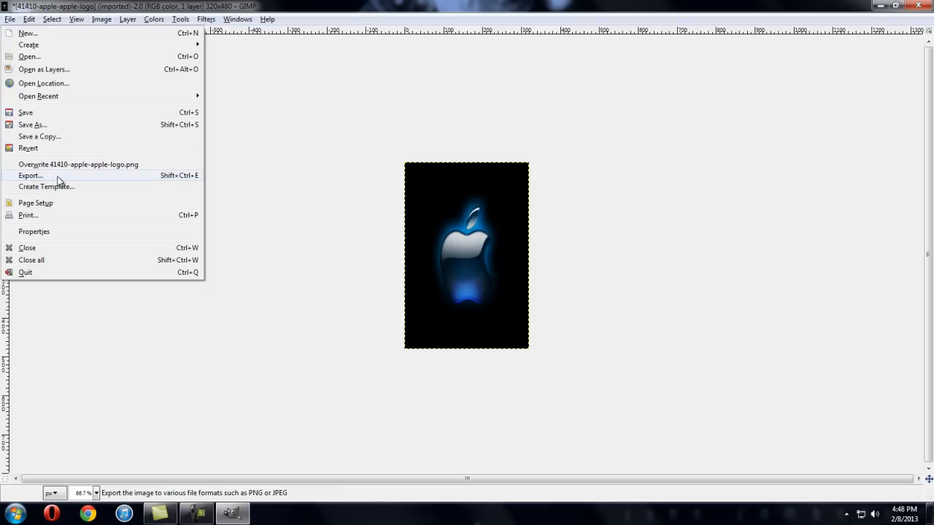
left_click(31, 175)
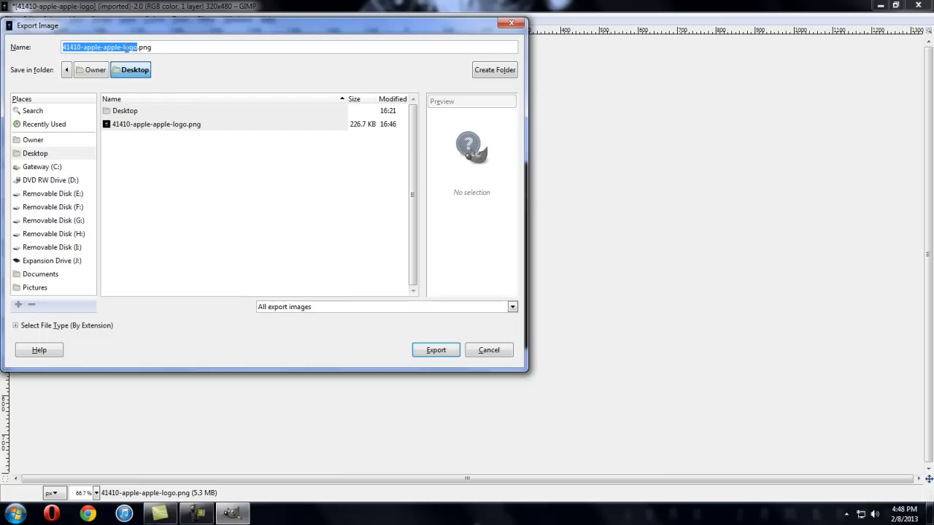
mouse_move(215, 65)
type("SMSBackground")
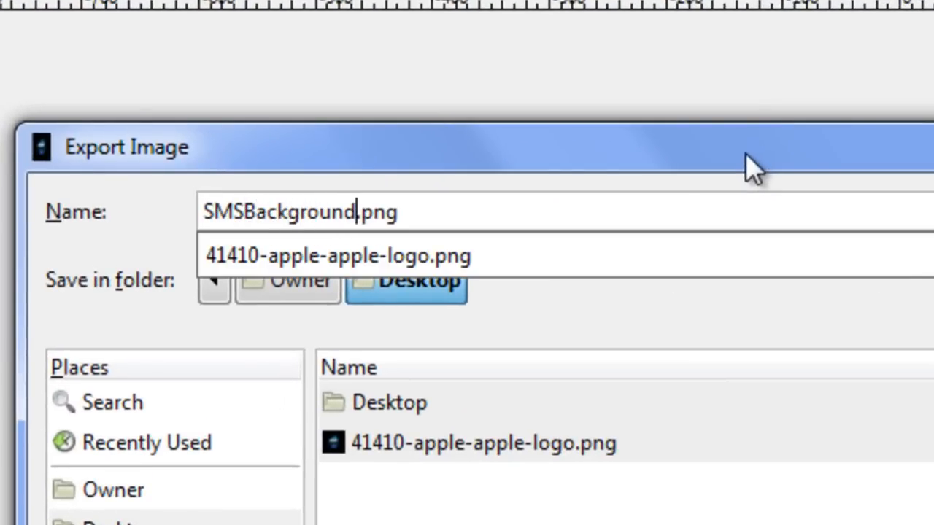
mouse_move(241, 234)
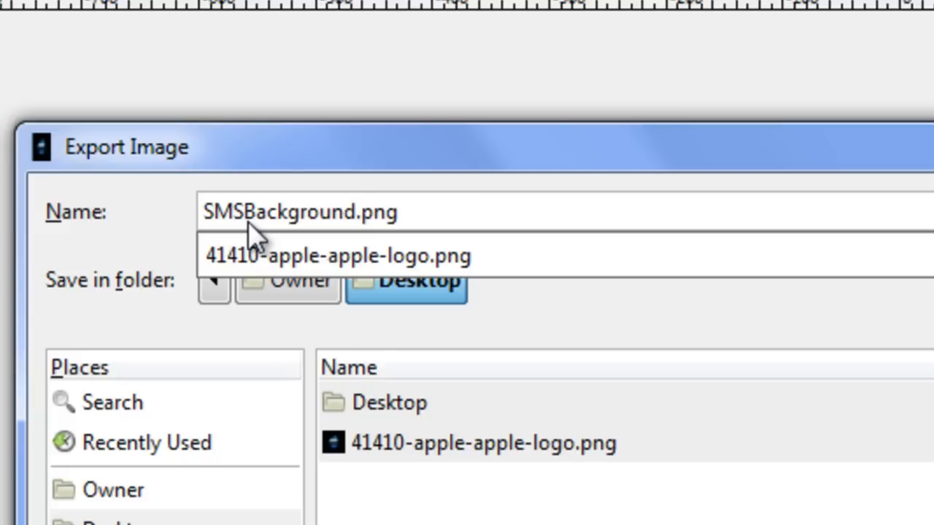
mouse_move(300, 229)
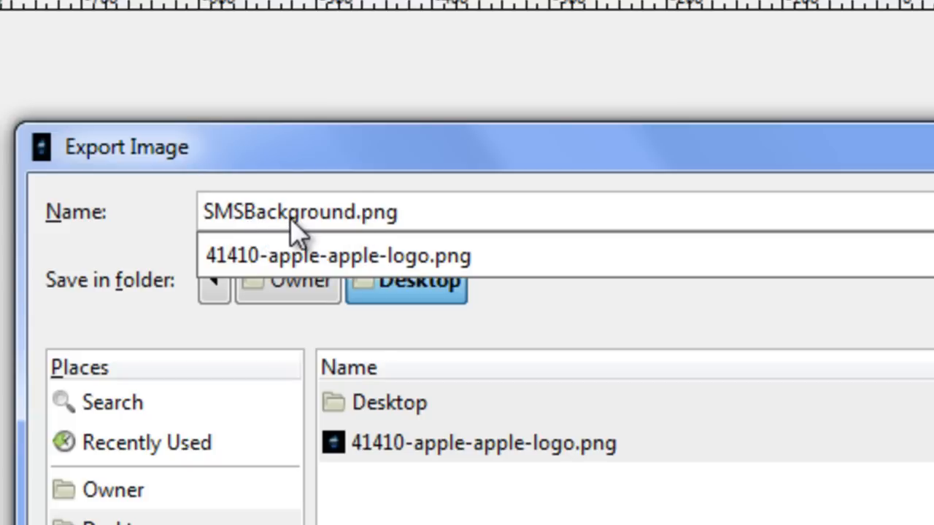
mouse_move(401, 223)
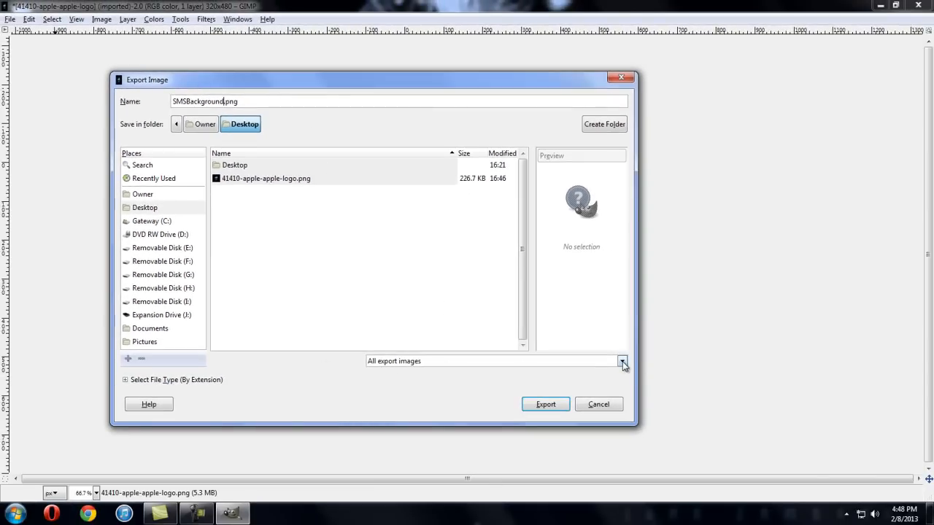
Choose the PNG image file type and export with default PNG options.
left_click(621, 361)
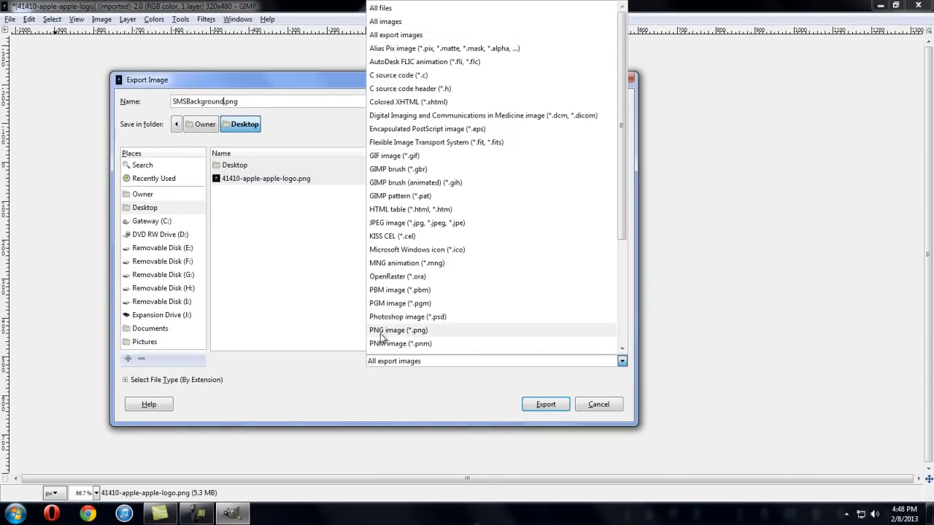
left_click(397, 329)
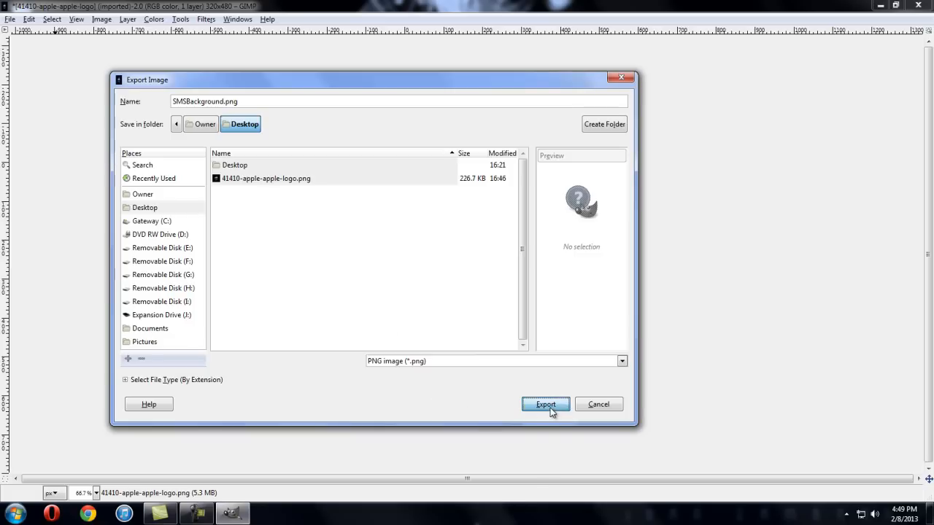
left_click(545, 404)
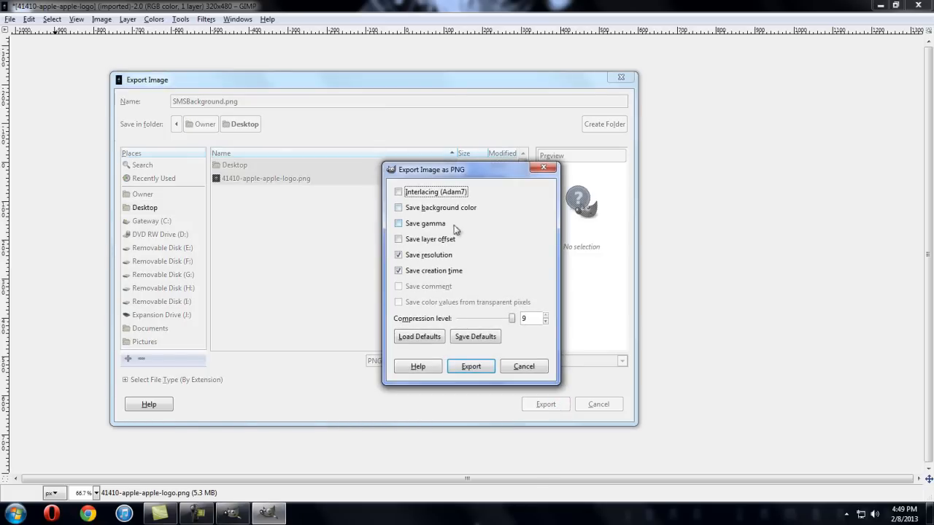
left_click(470, 366)
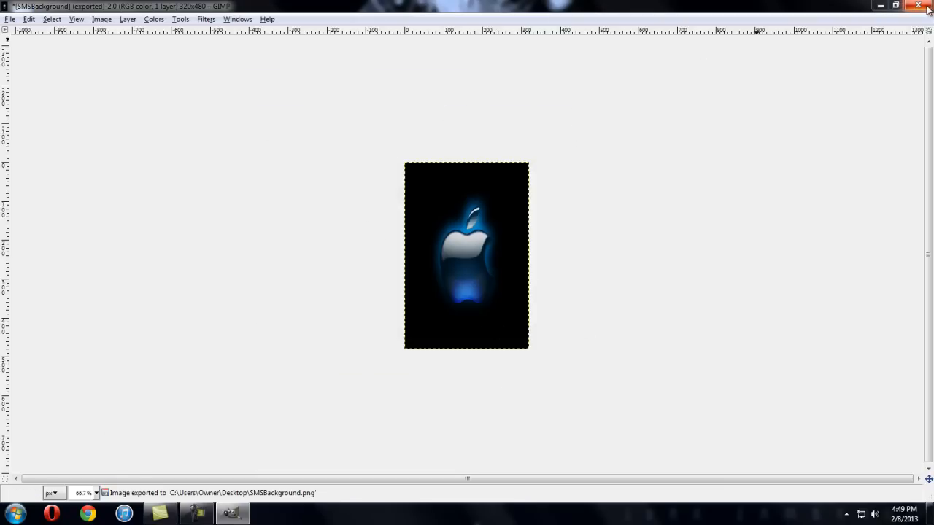
Close the image without saving an XCF and quit GIMP.
left_click(927, 5)
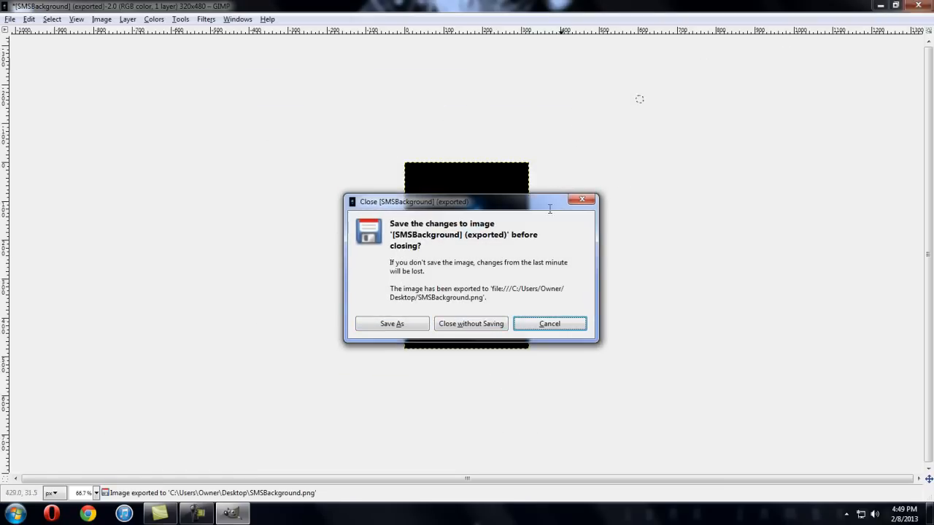
left_click(470, 323)
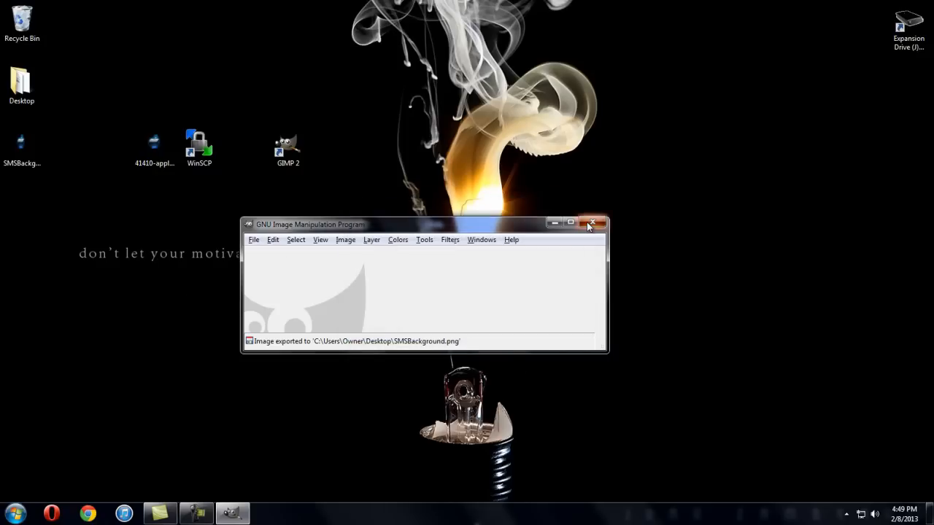
left_click(591, 222)
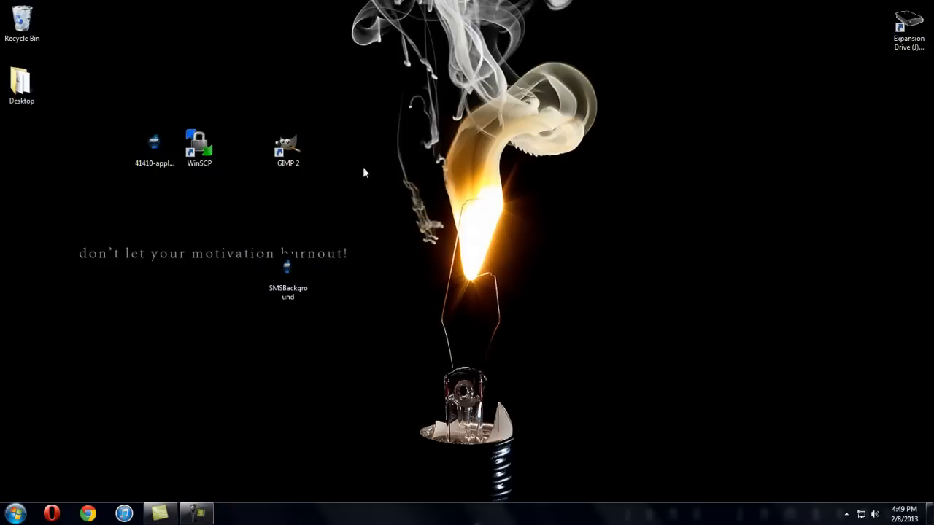
mouse_move(367, 250)
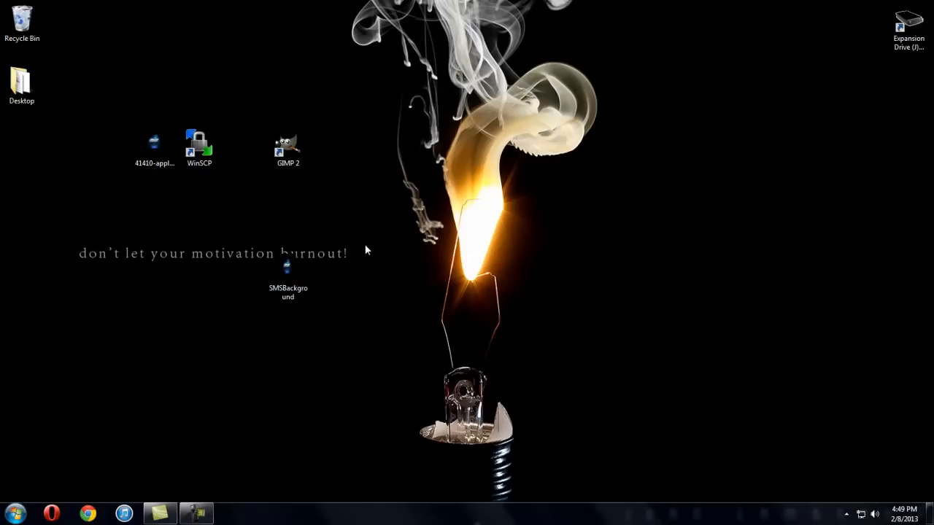
mouse_move(365, 247)
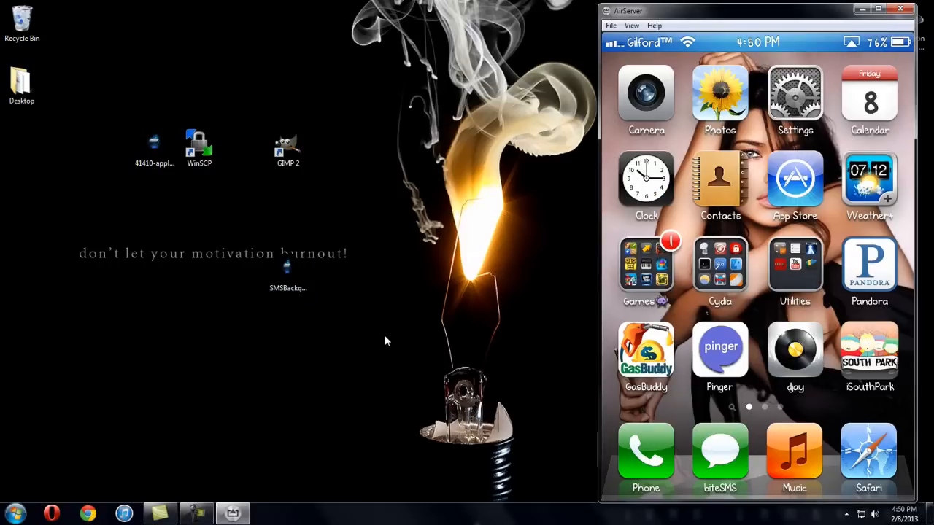
Move SMSBackground to the desktop's left edge and view the phone's NETGEAR Wi‑Fi IP details.
left_click_drag(288, 263, 26, 164)
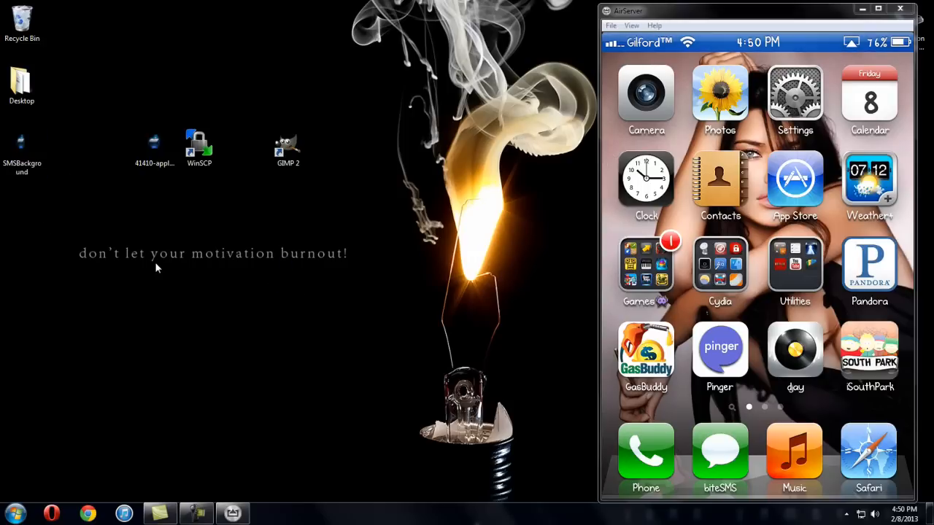
mouse_move(354, 118)
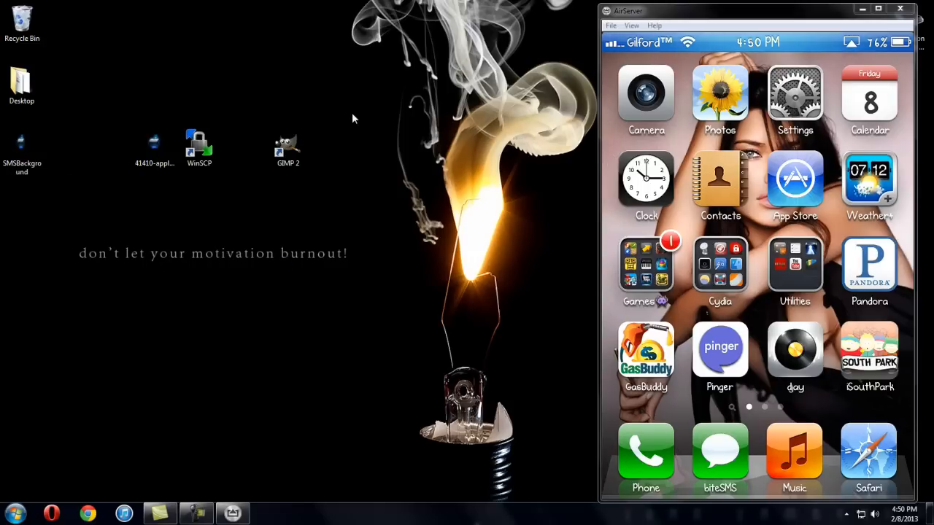
mouse_move(350, 262)
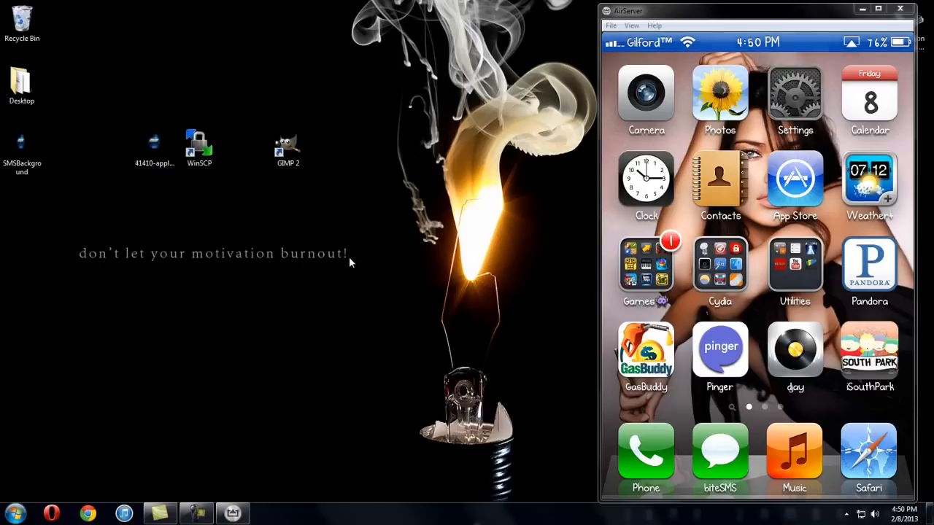
left_click(794, 98)
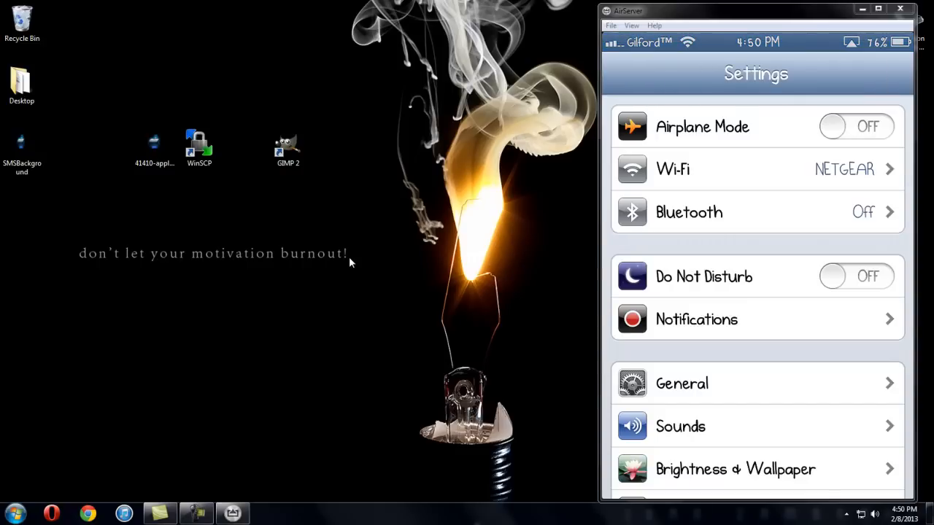
left_click(756, 168)
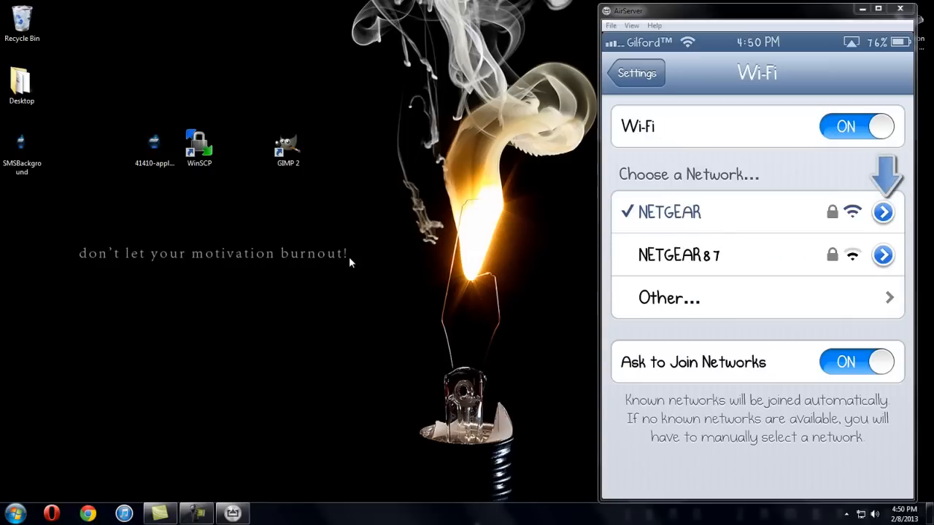
left_click(882, 211)
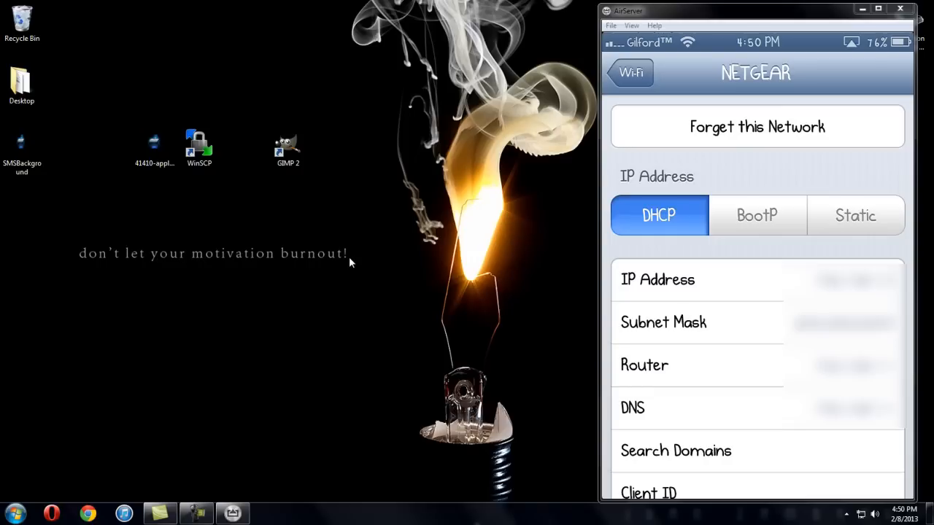
left_click(199, 146)
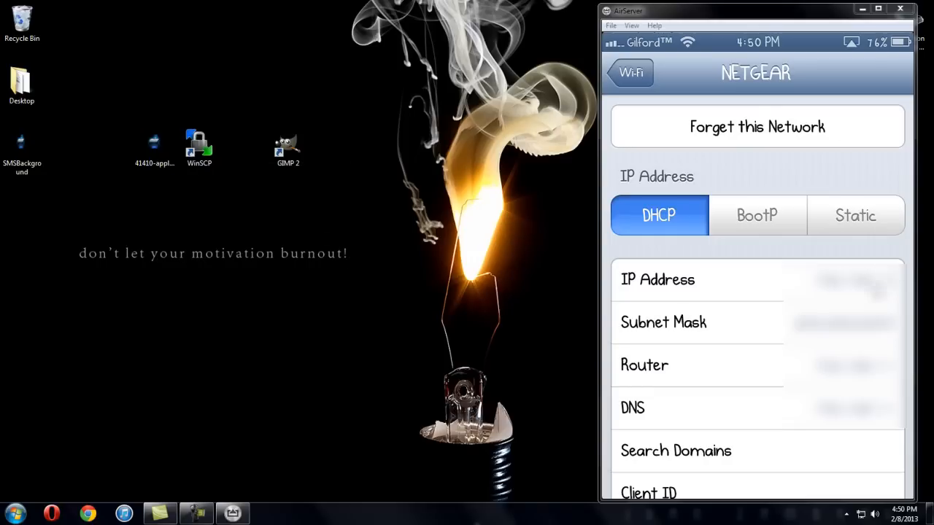
left_click(199, 148)
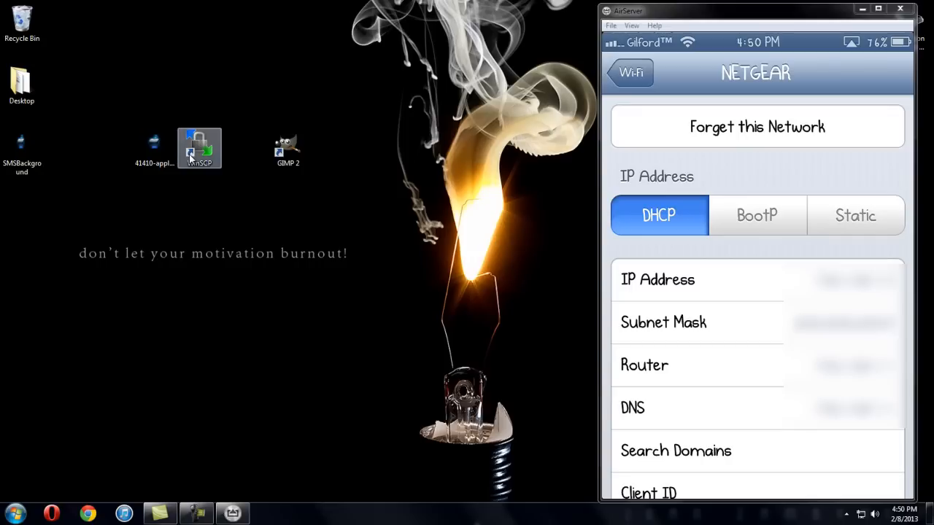
Launch WinSCP and log in to the iPhone over SFTP as user root.
left_click(199, 148)
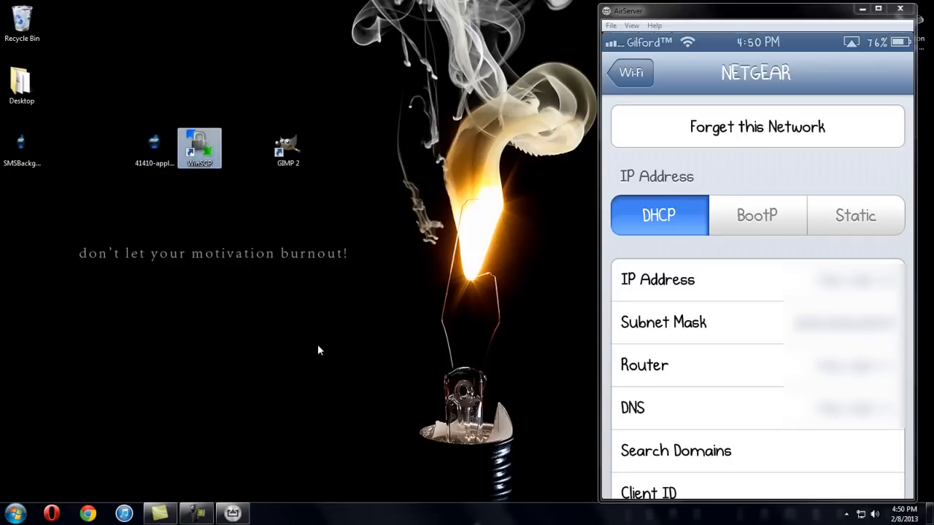
double_click(199, 148)
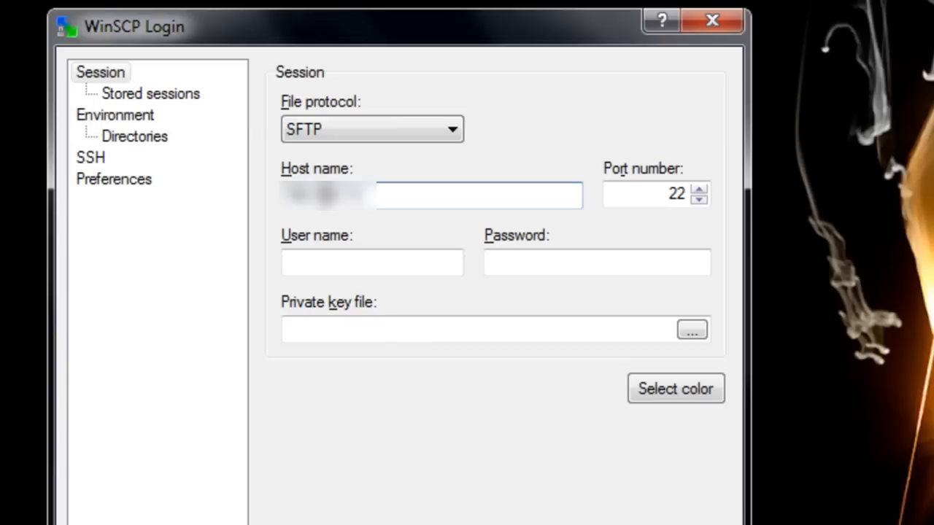
left_click(372, 262)
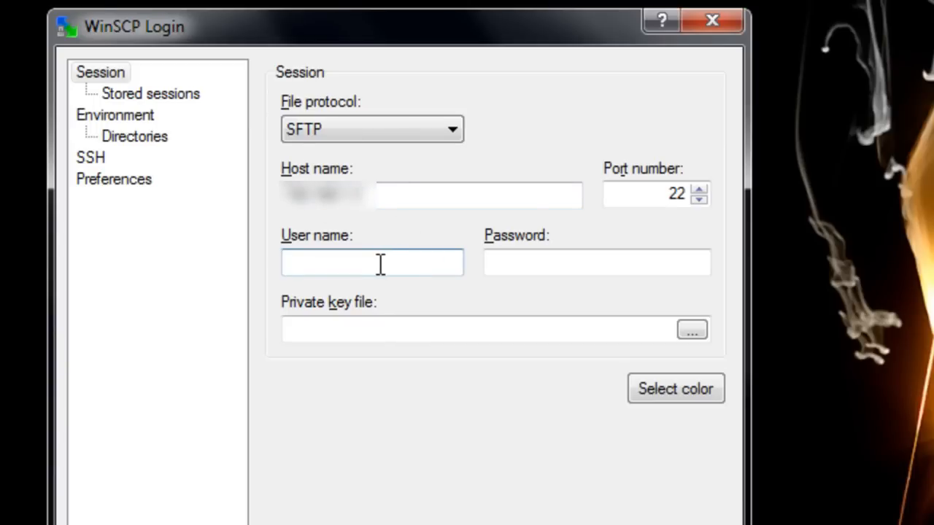
type("r")
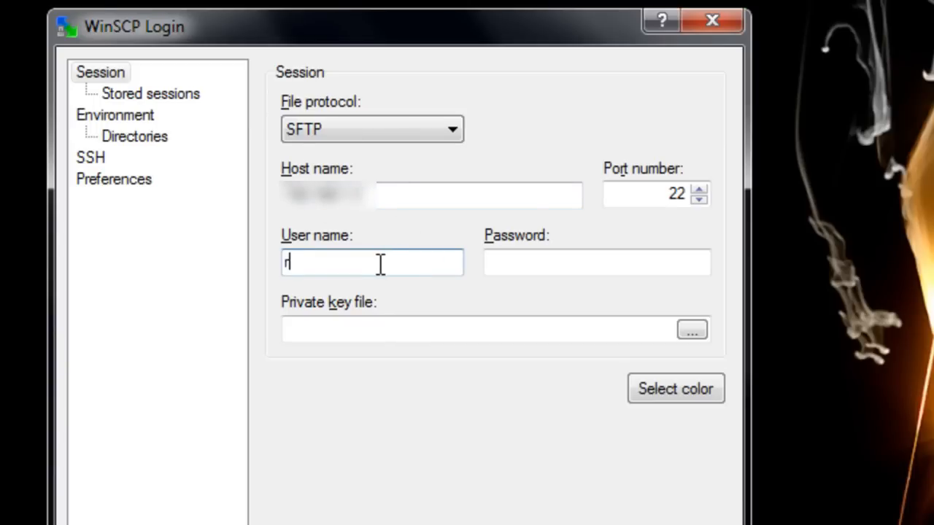
type("oot")
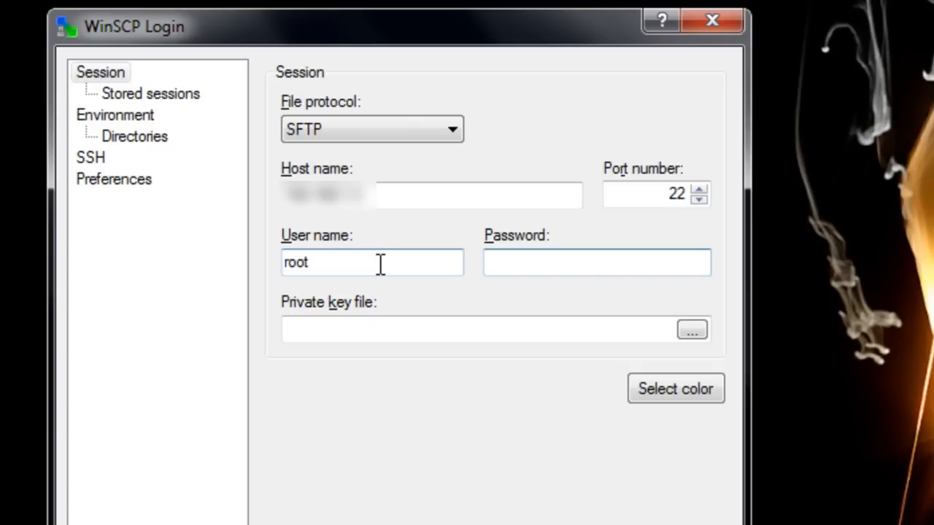
left_click(596, 263)
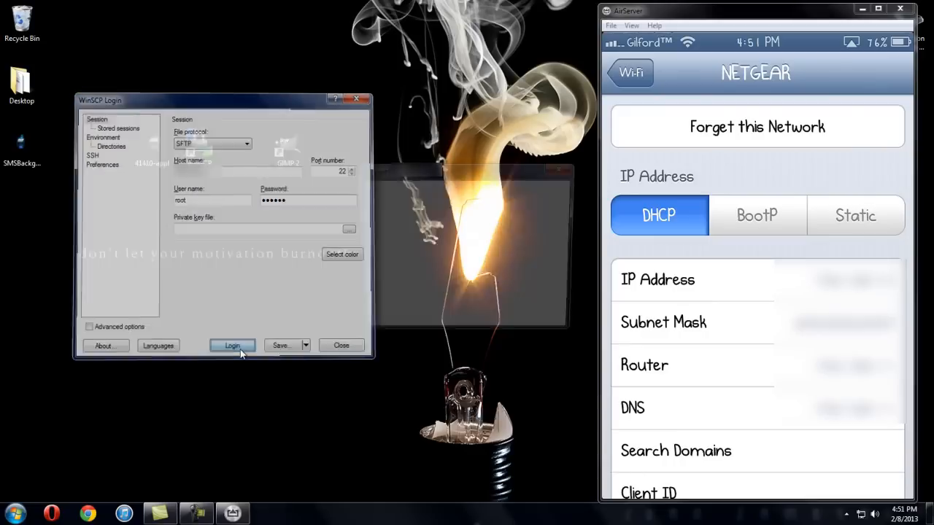
left_click(232, 345)
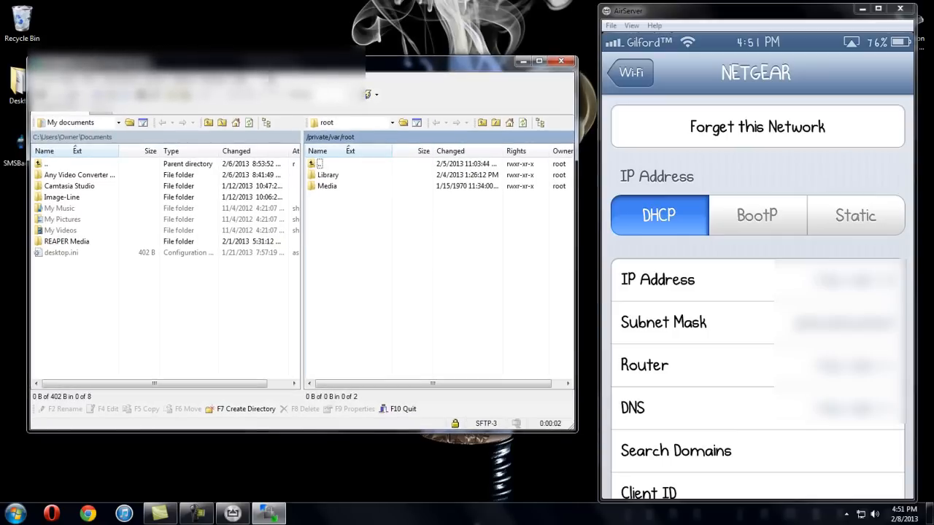
mouse_move(265, 276)
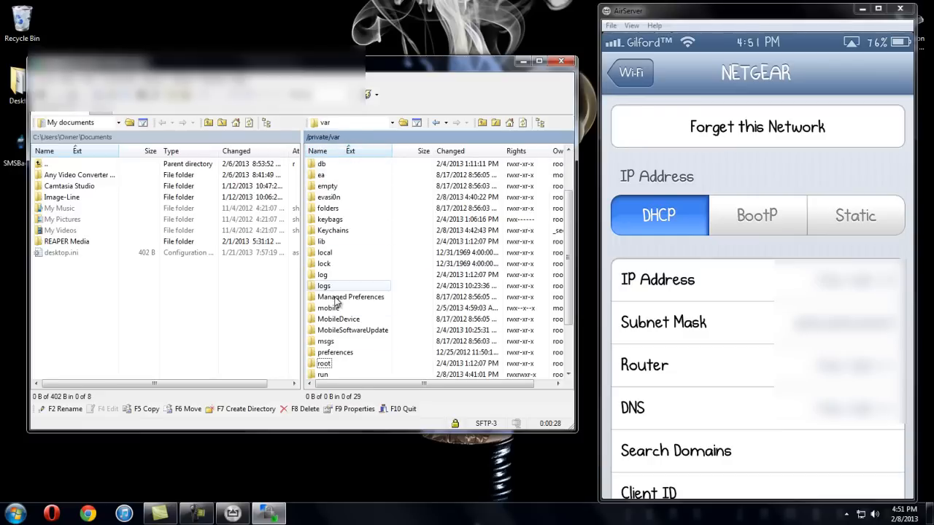
Browse into the phone's /private/var/stash folder and open Themes.n8ea2R.
scroll("down", 3)
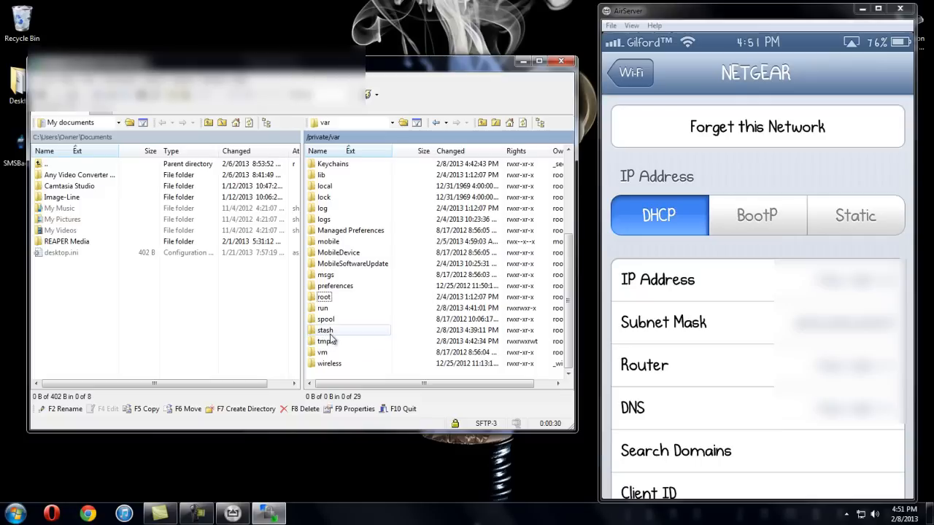
mouse_move(358, 337)
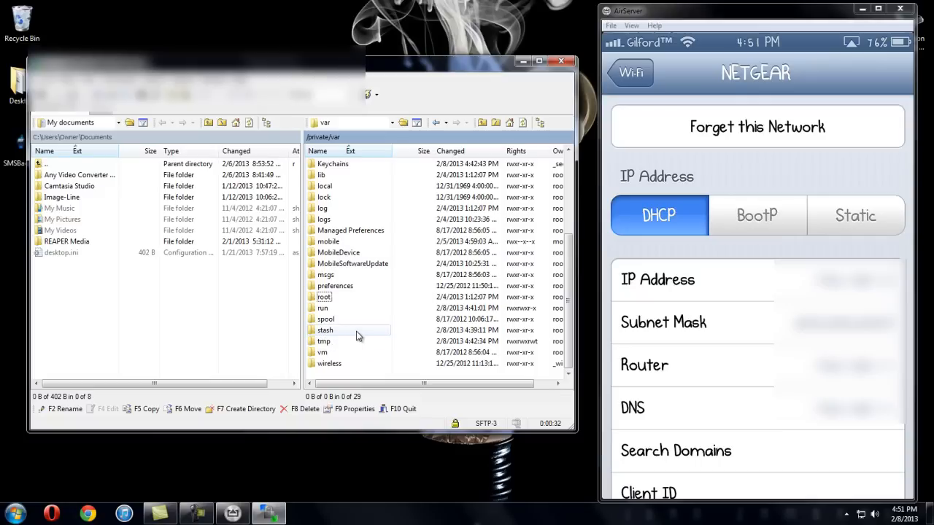
double_click(326, 329)
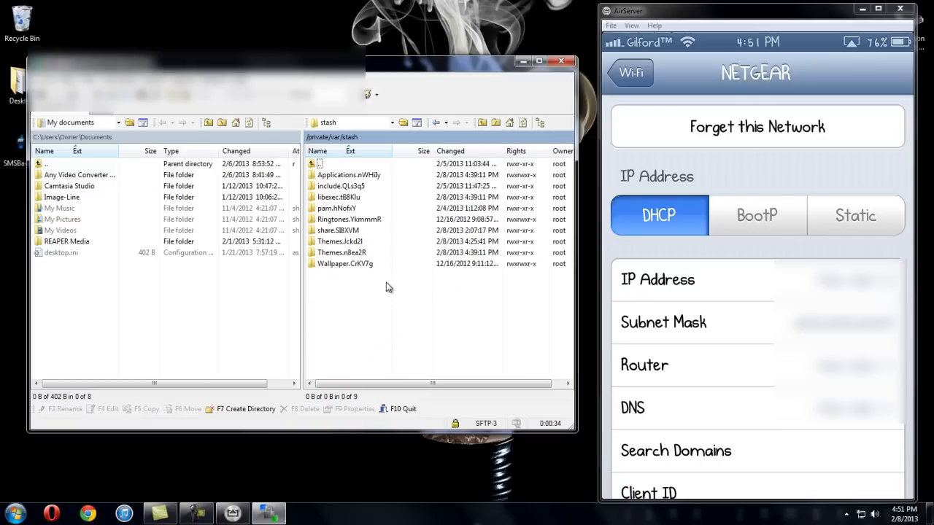
mouse_move(352, 160)
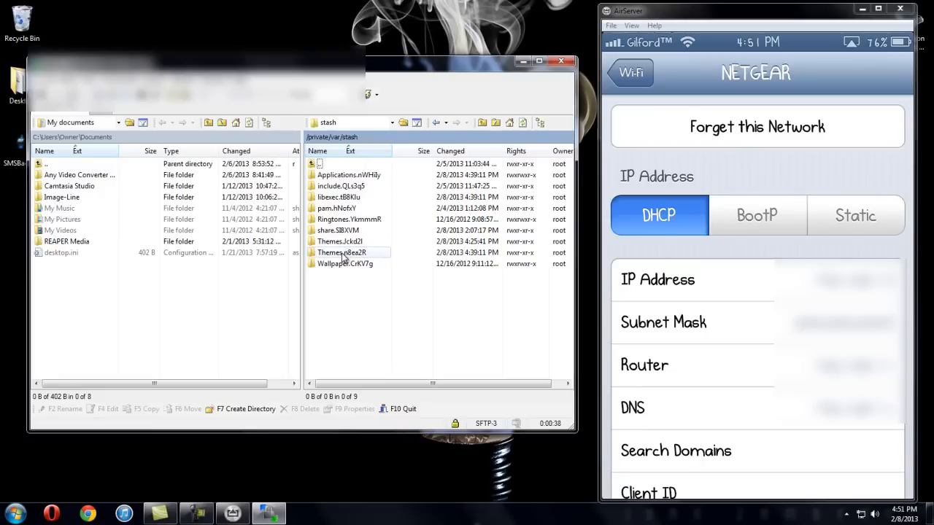
left_click(341, 252)
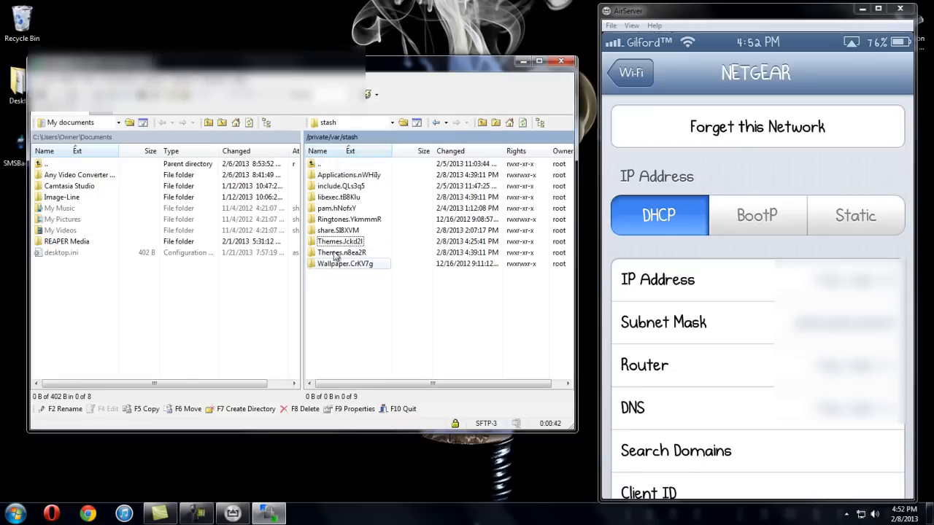
left_click(340, 242)
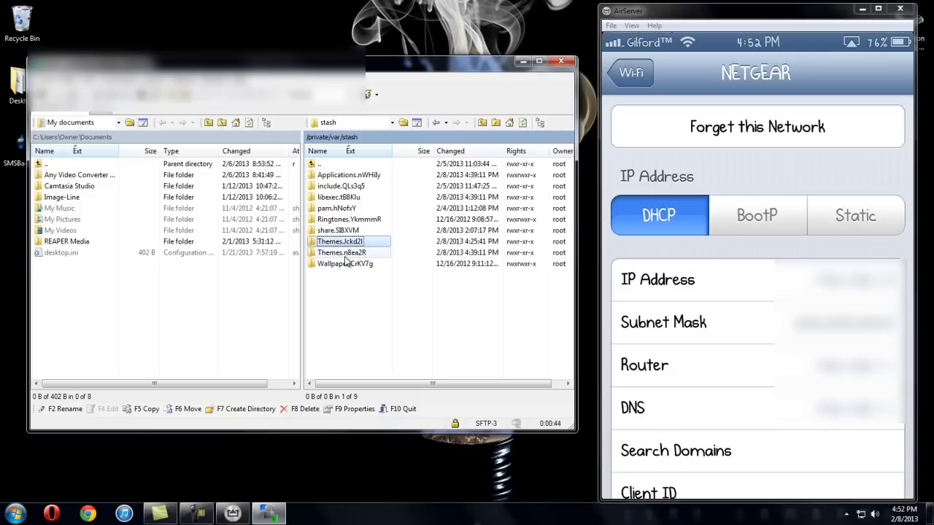
left_click(341, 252)
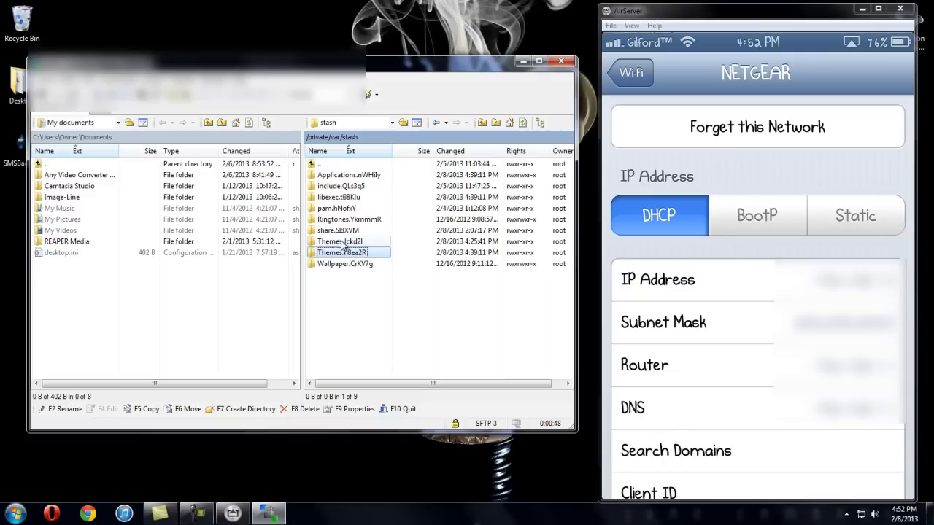
left_click(339, 240)
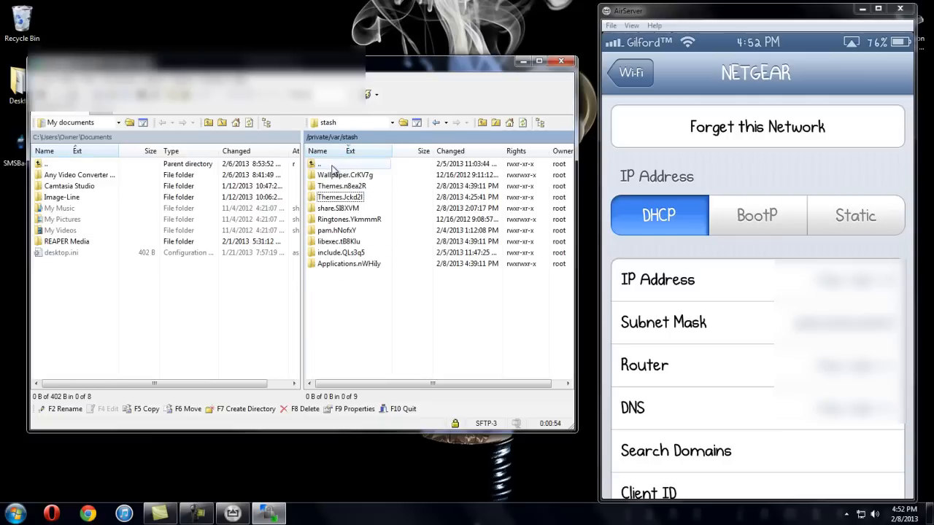
double_click(340, 197)
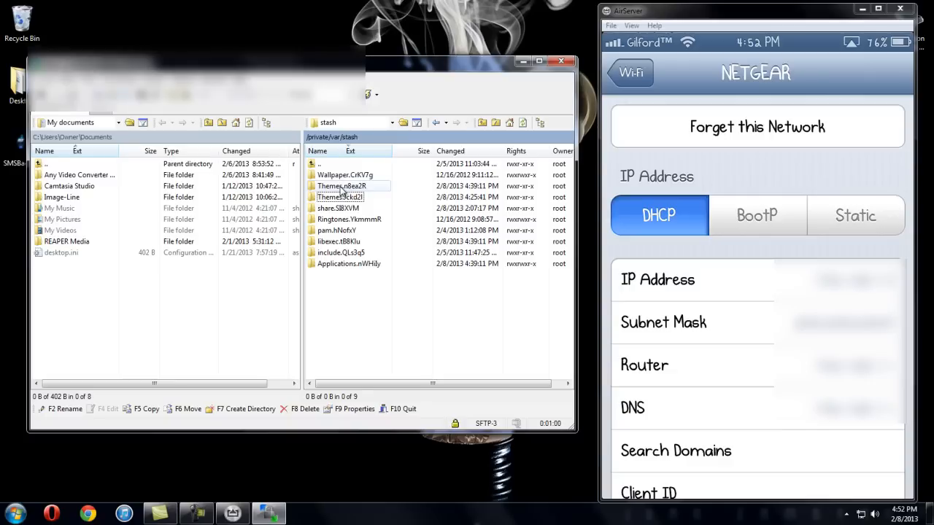
double_click(340, 186)
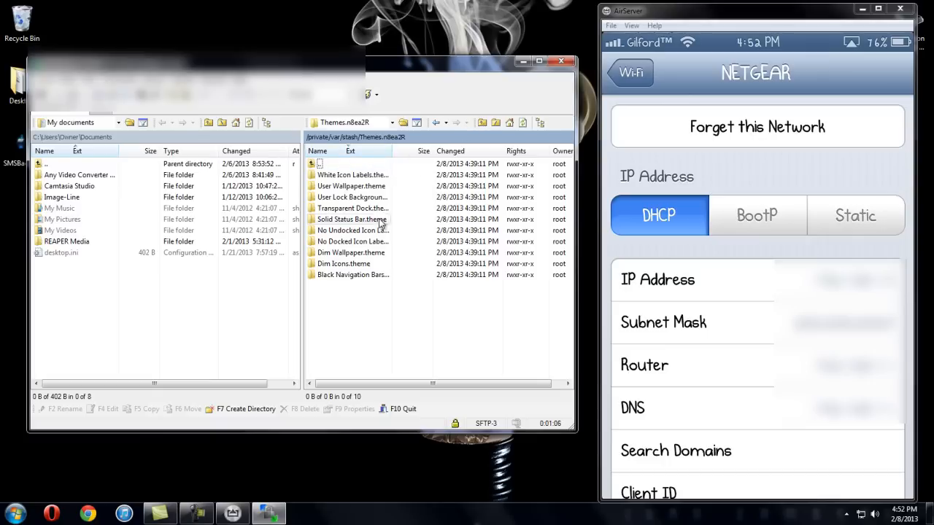
Create a new remote directory named 'apple logo sms' inside Themes.n8ea2R.
right_click(332, 303)
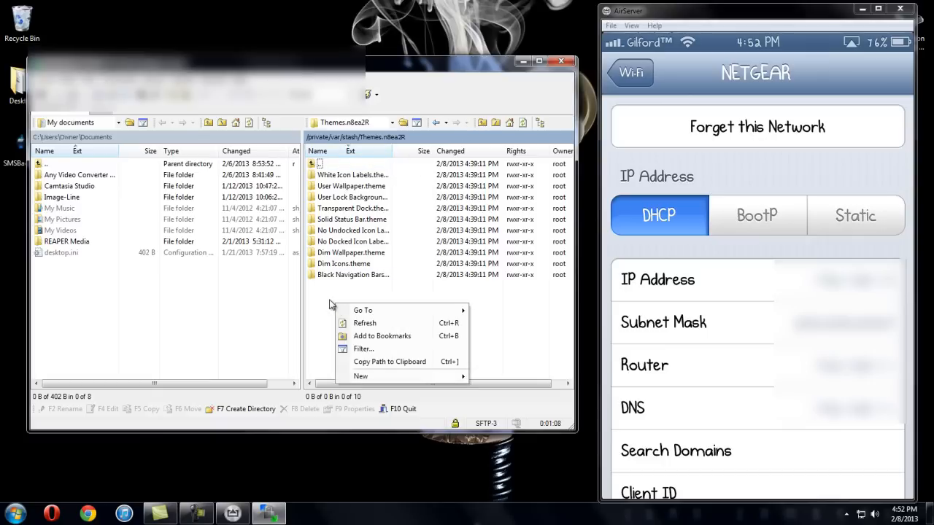
mouse_move(401, 376)
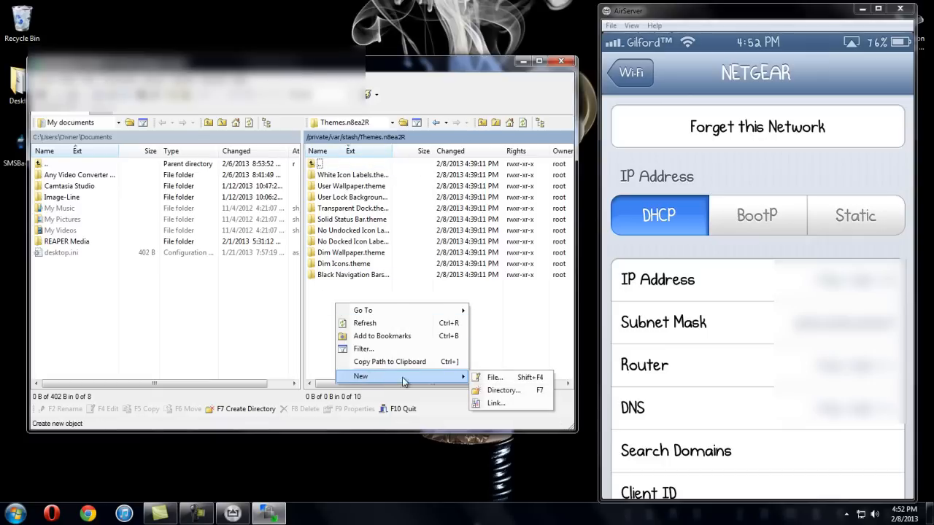
left_click(503, 390)
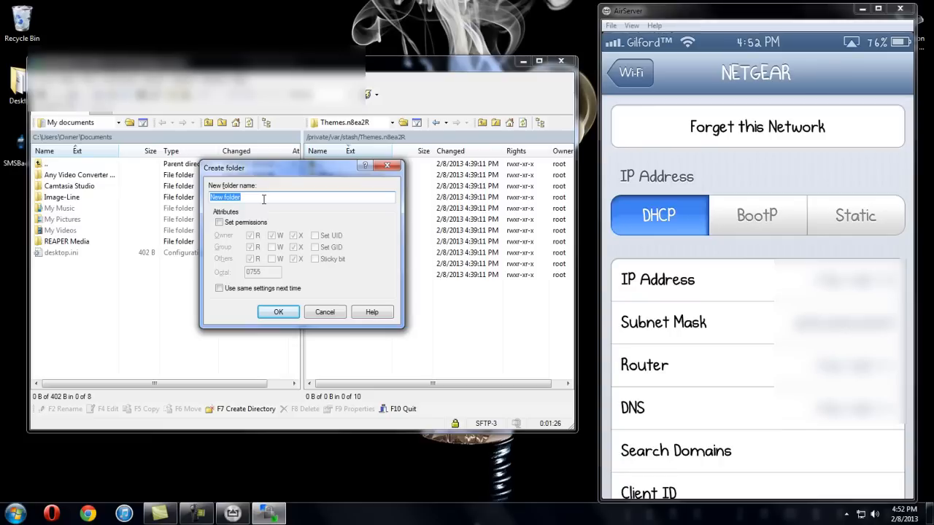
type("apl")
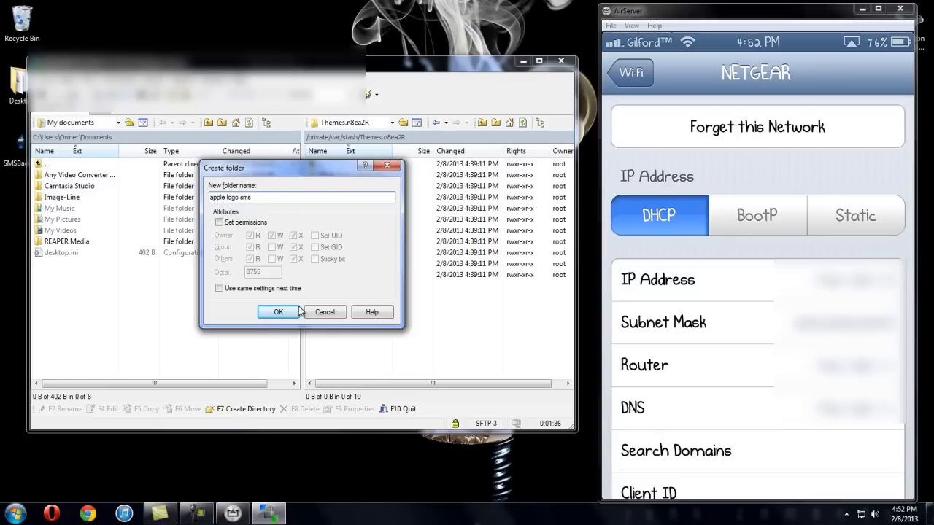
left_click(278, 313)
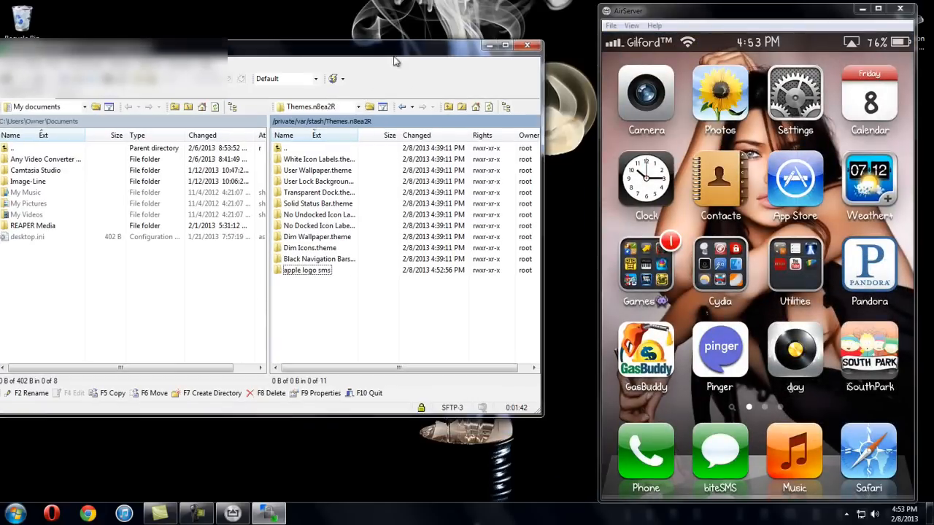
Open the apple logo sms folder remotely and select SMSBackground.png from the local Desktop.
left_click(307, 270)
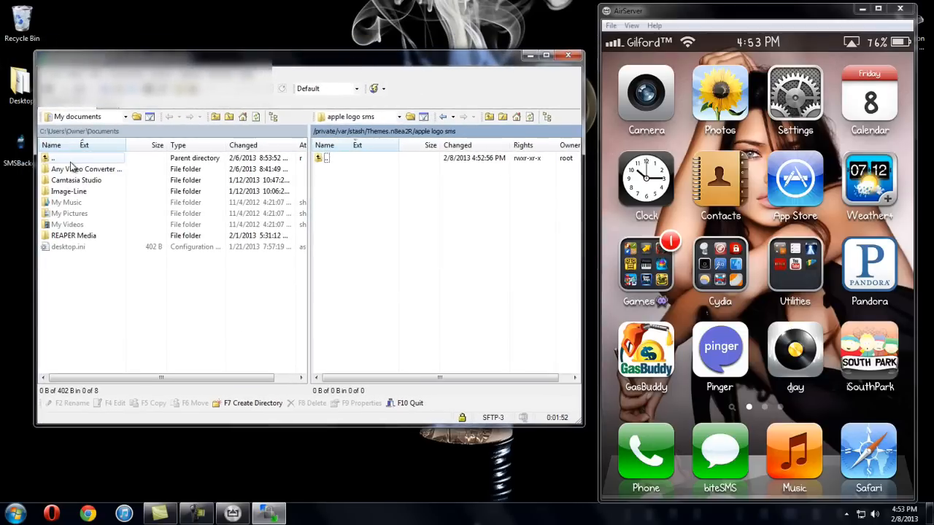
mouse_move(86, 164)
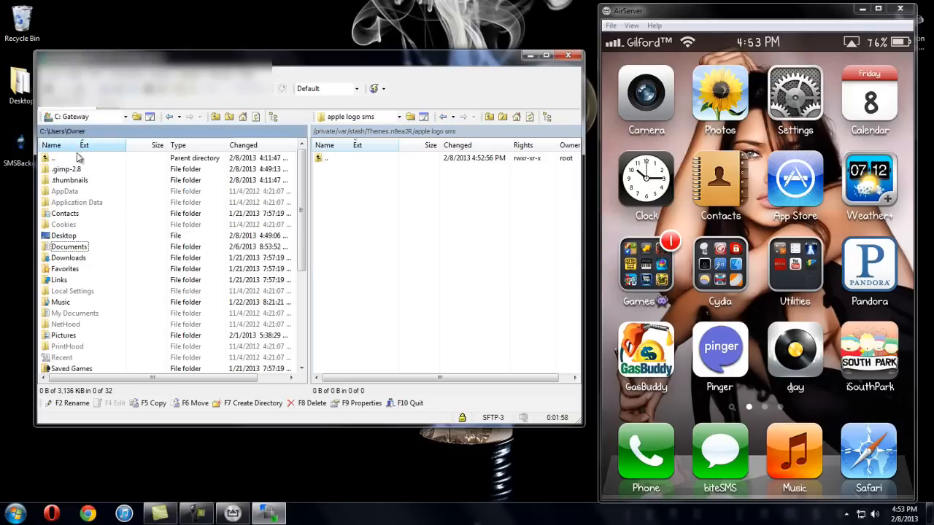
left_click(63, 235)
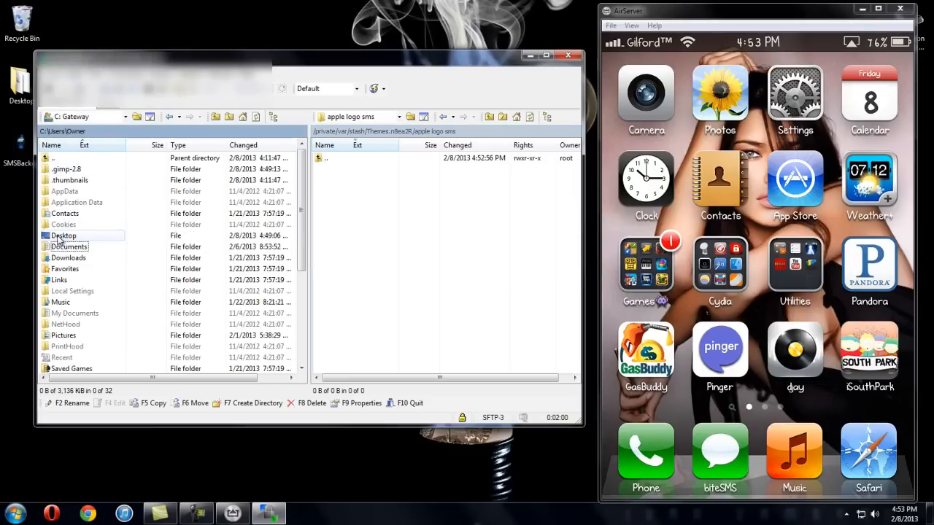
double_click(63, 235)
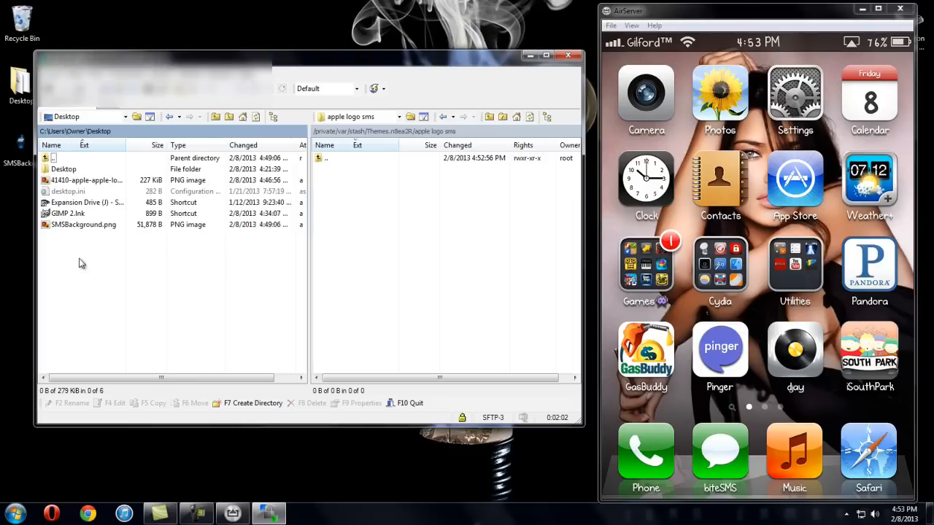
left_click(83, 224)
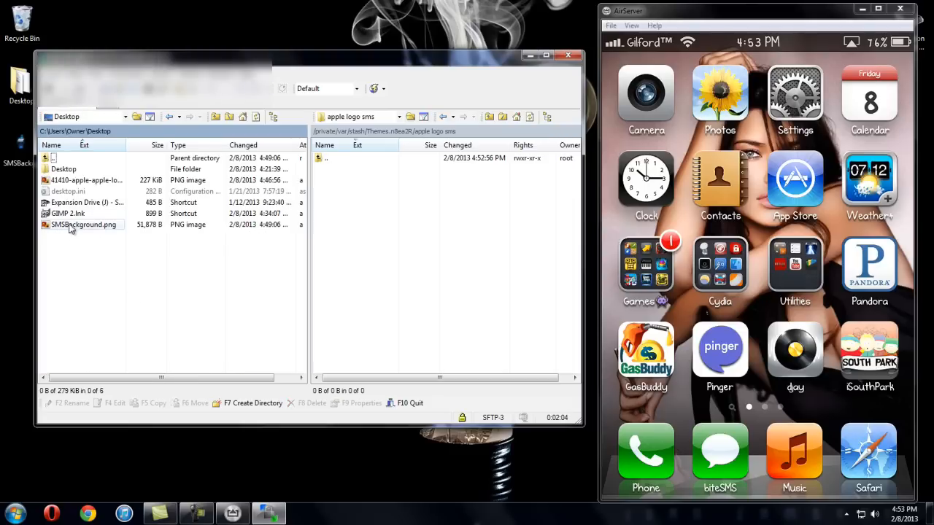
left_click(83, 180)
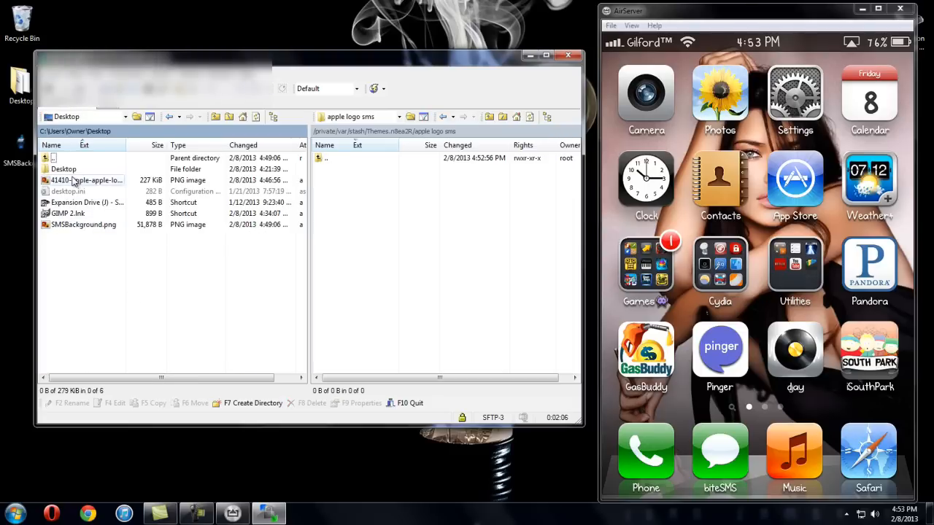
left_click(83, 223)
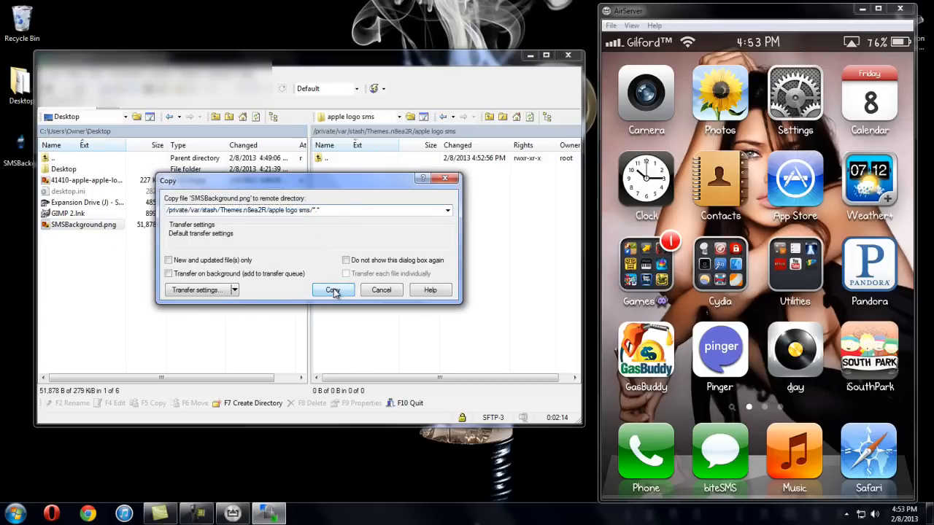
Confirm copying SMSBackground.png to the phone, then quit WinSCP and end the session.
left_click(332, 290)
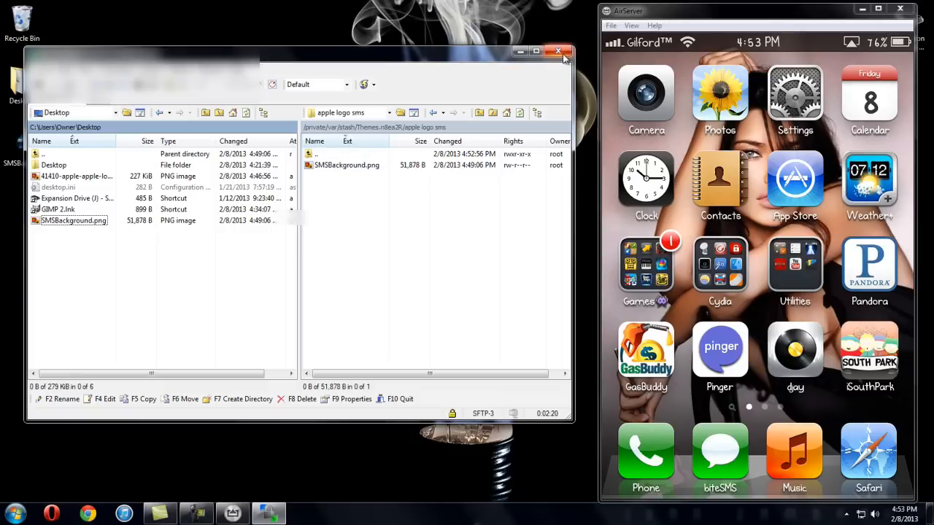
left_click(558, 51)
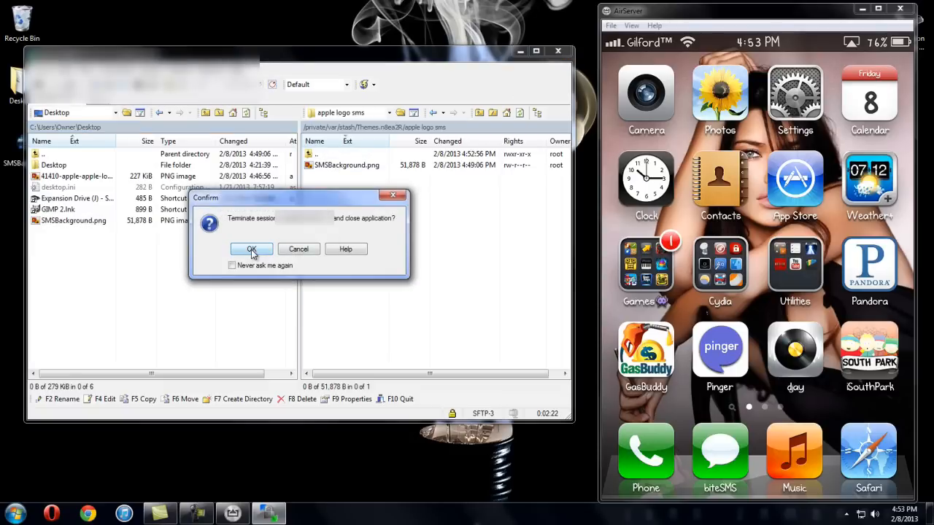
left_click(250, 248)
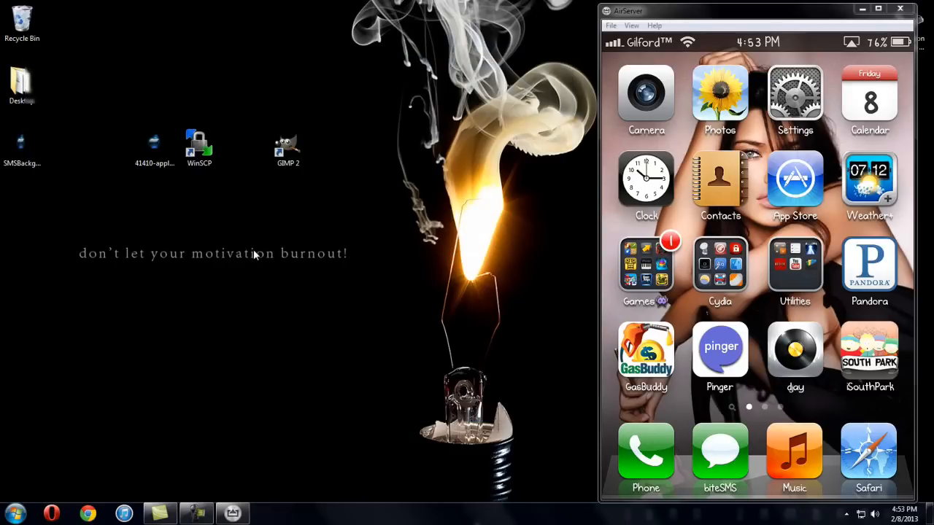
Move the AirServer mirror window left and bring up WinterBoard's settings on the iPhone.
left_click_drag(733, 10, 142, 6)
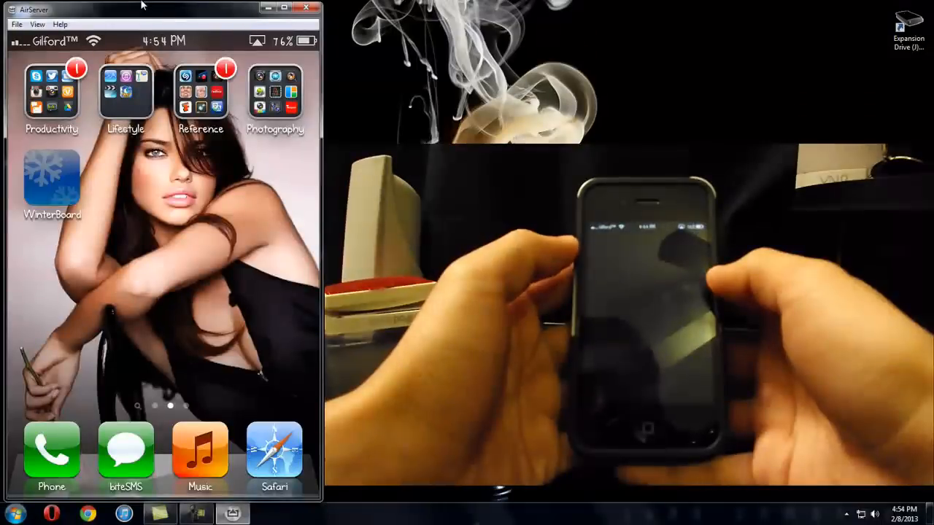
left_click(51, 182)
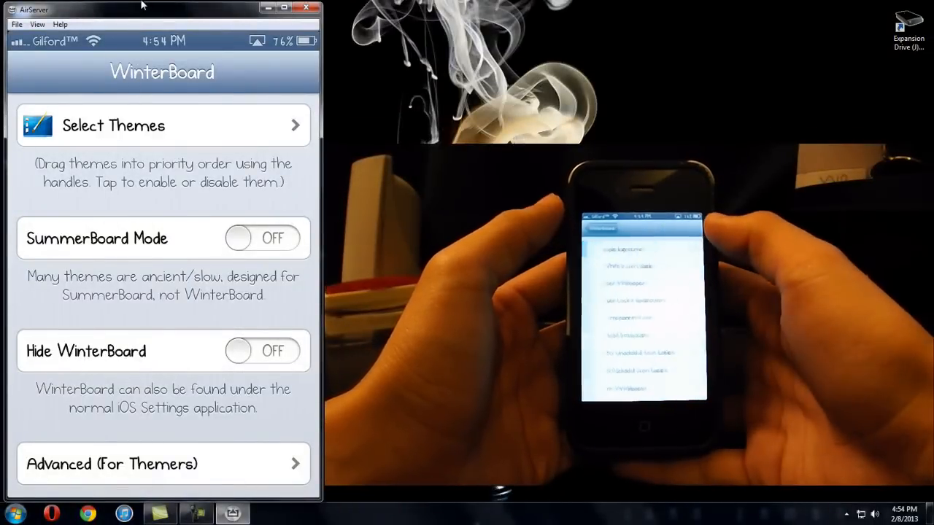
Choose Select Themes in WinterBoard and enable the apple logo sms theme.
left_click(113, 125)
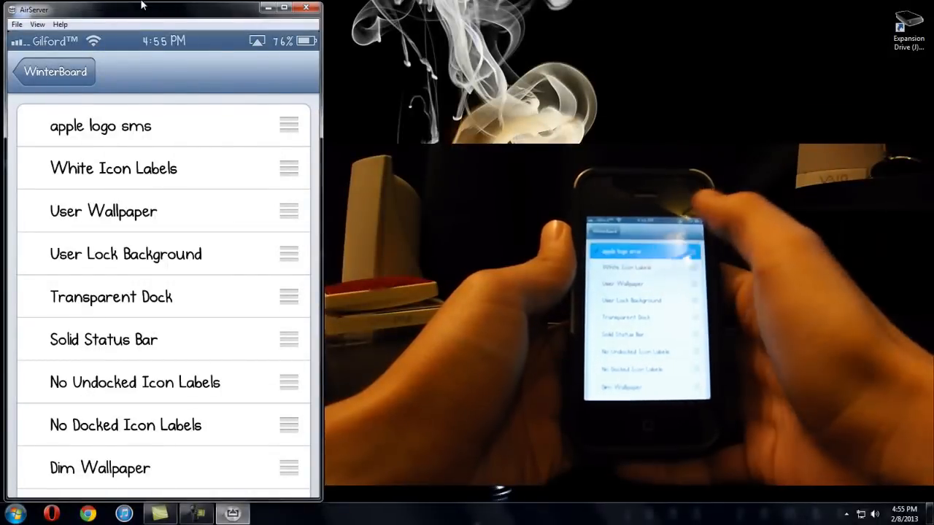
left_click(101, 126)
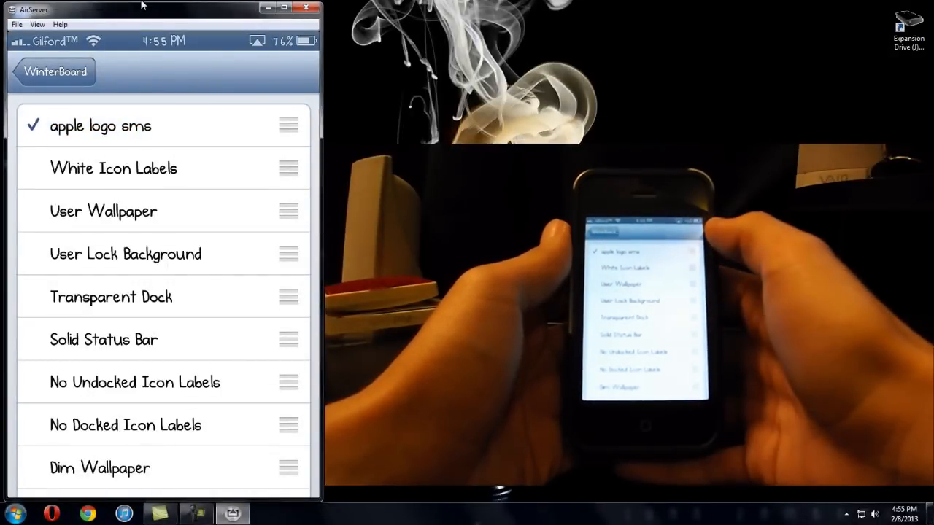